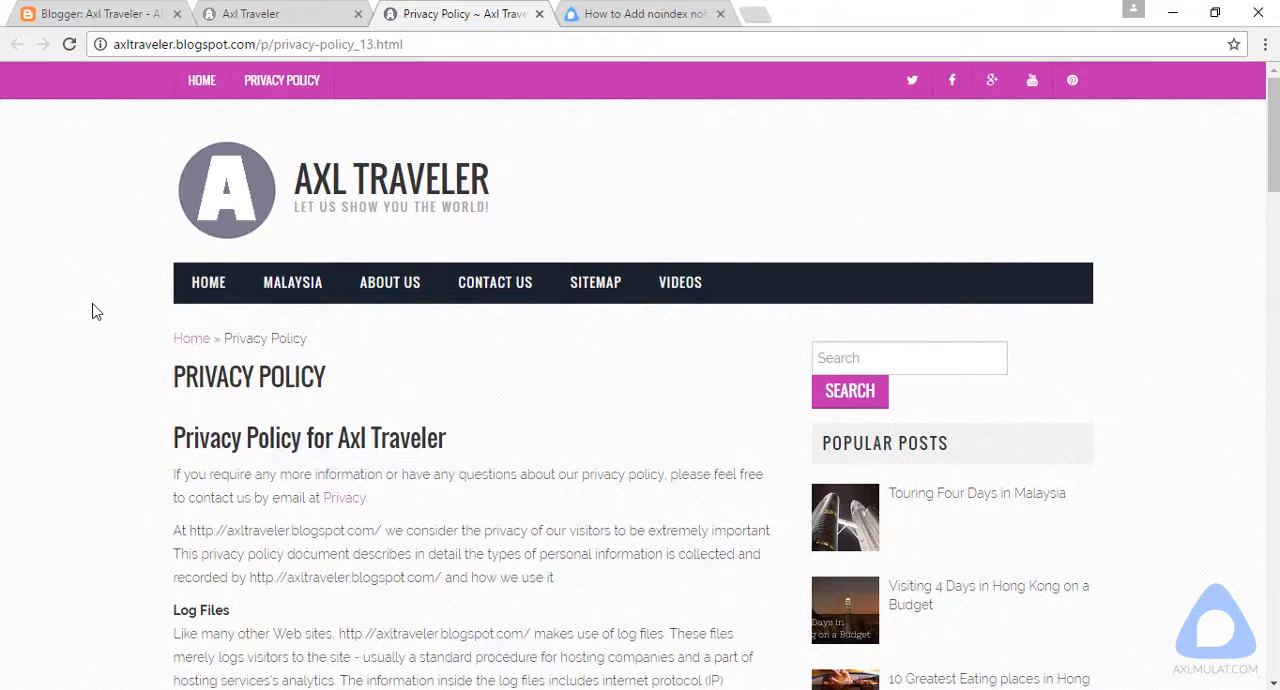
mouse_move(110, 322)
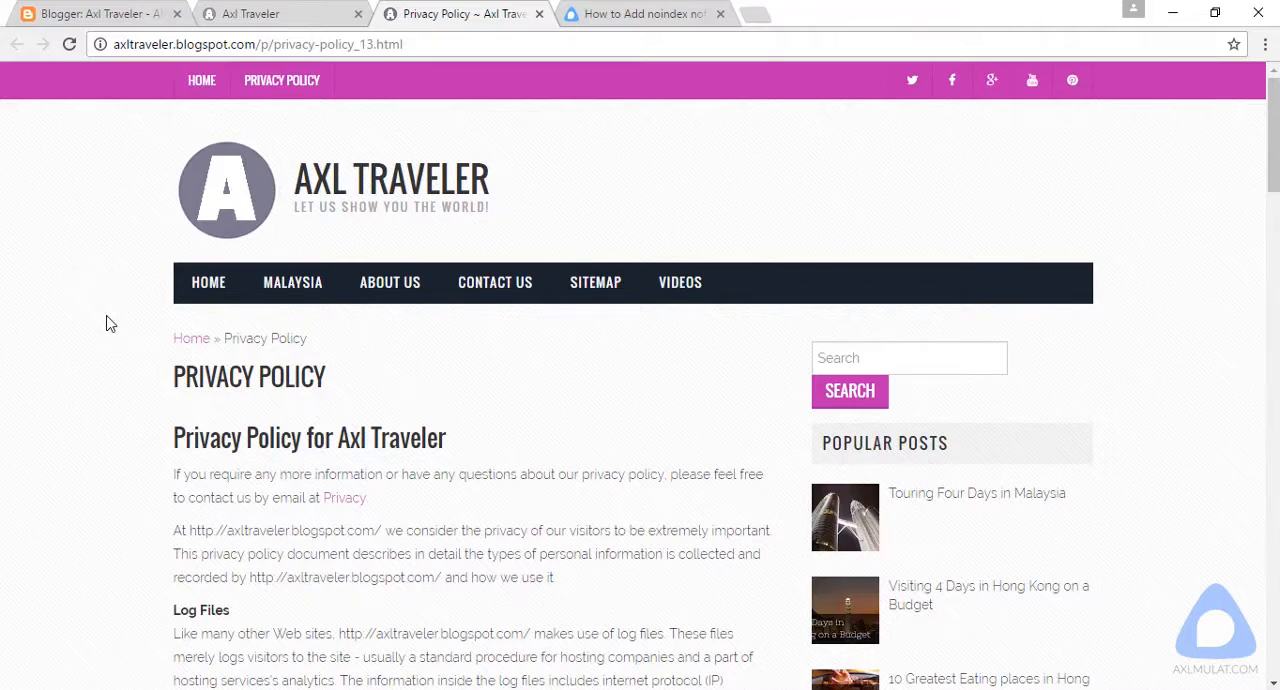
mouse_move(50, 318)
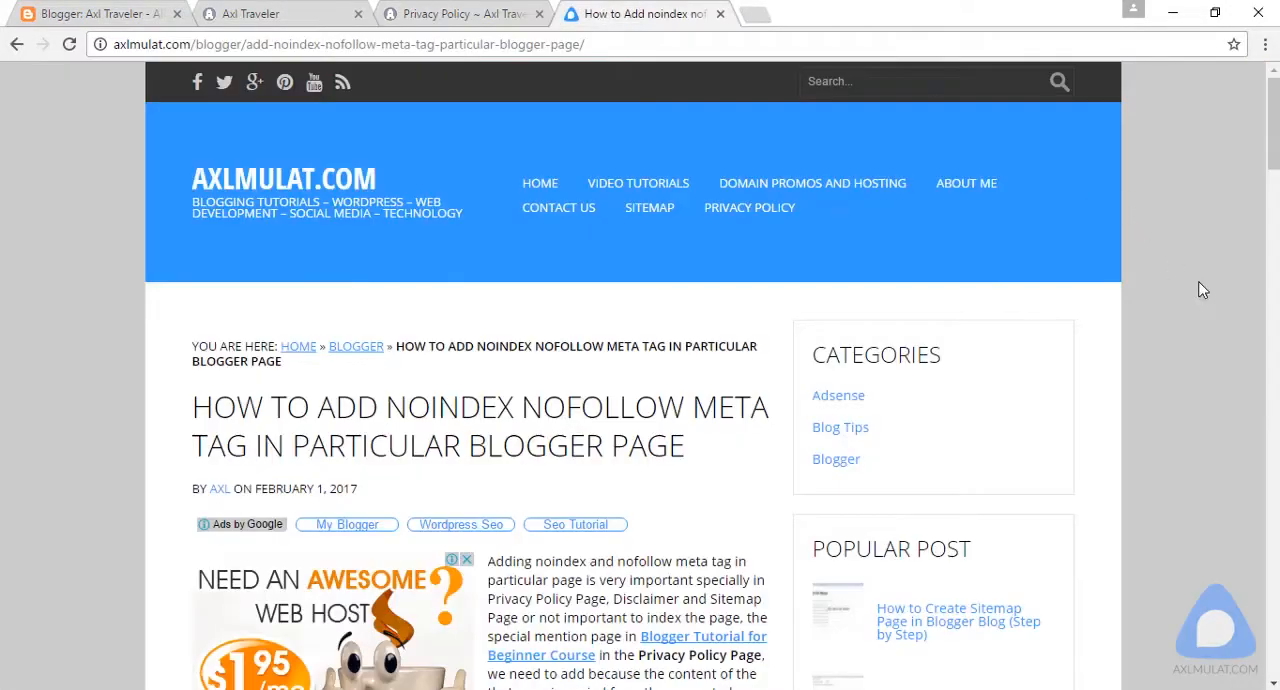
mouse_move(1133, 312)
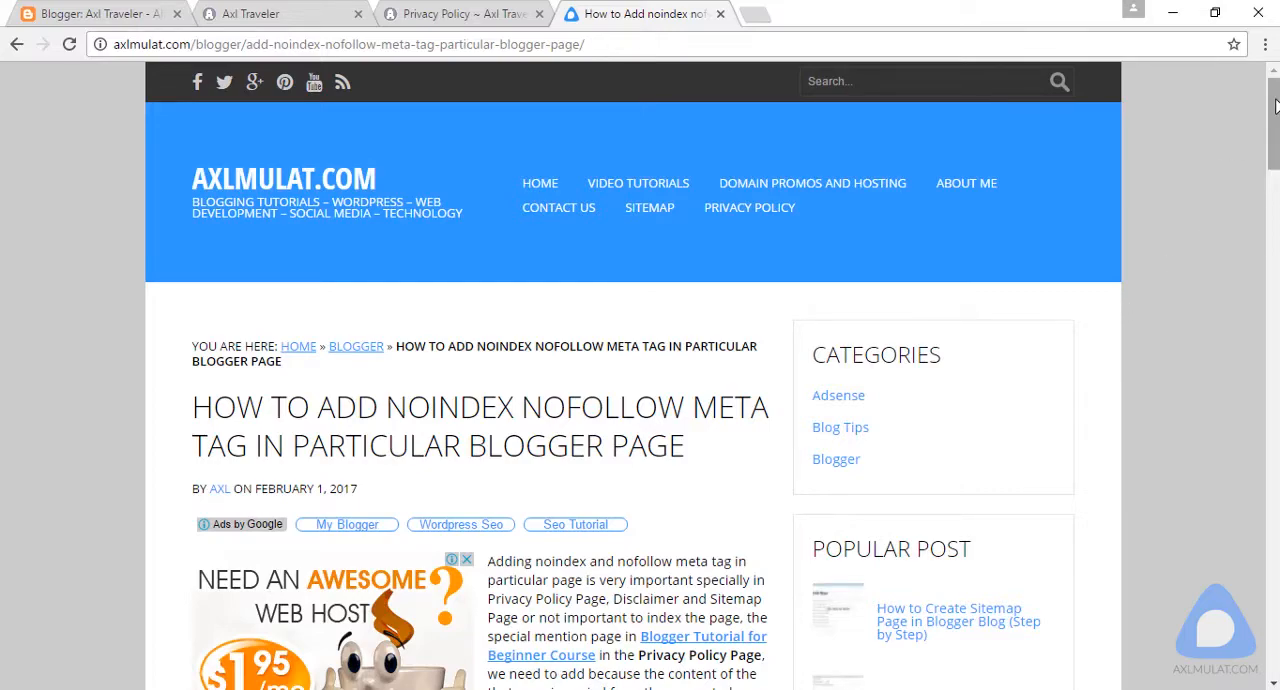
- Review the tutorial's close-head-tag code section, select </head>, and go to the Axl Traveler Blogger dashboard
scroll(down, 3)
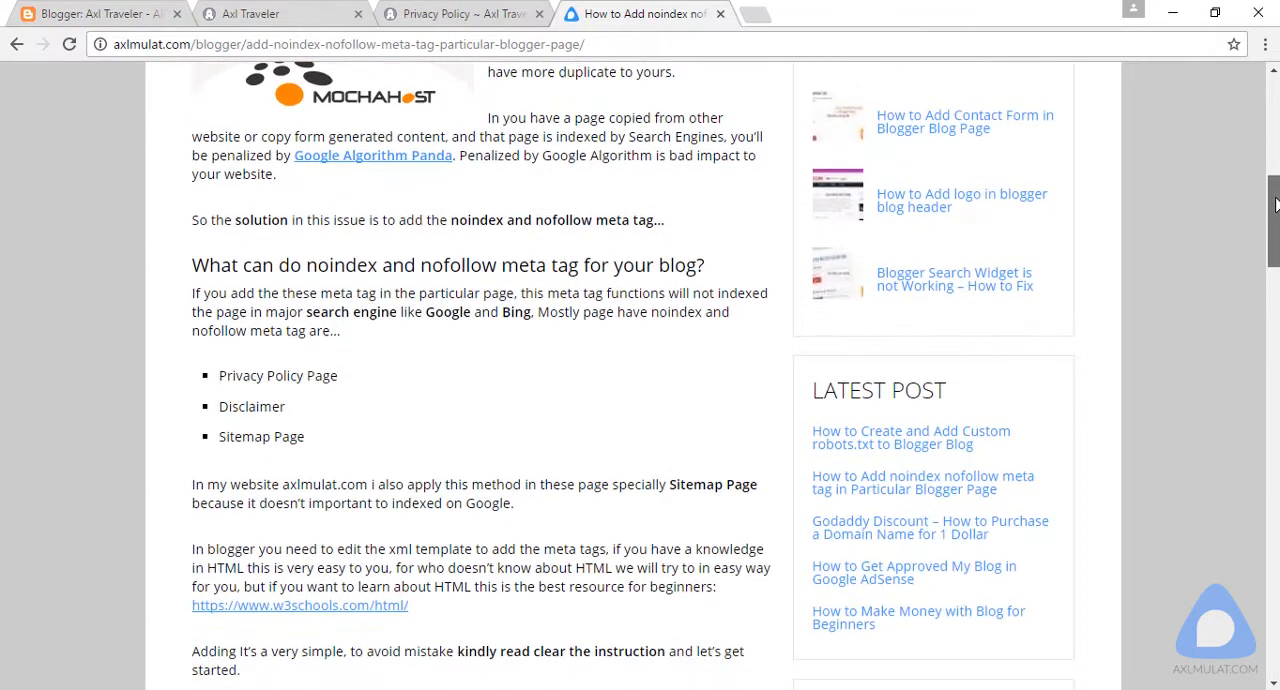
scroll(down, 3)
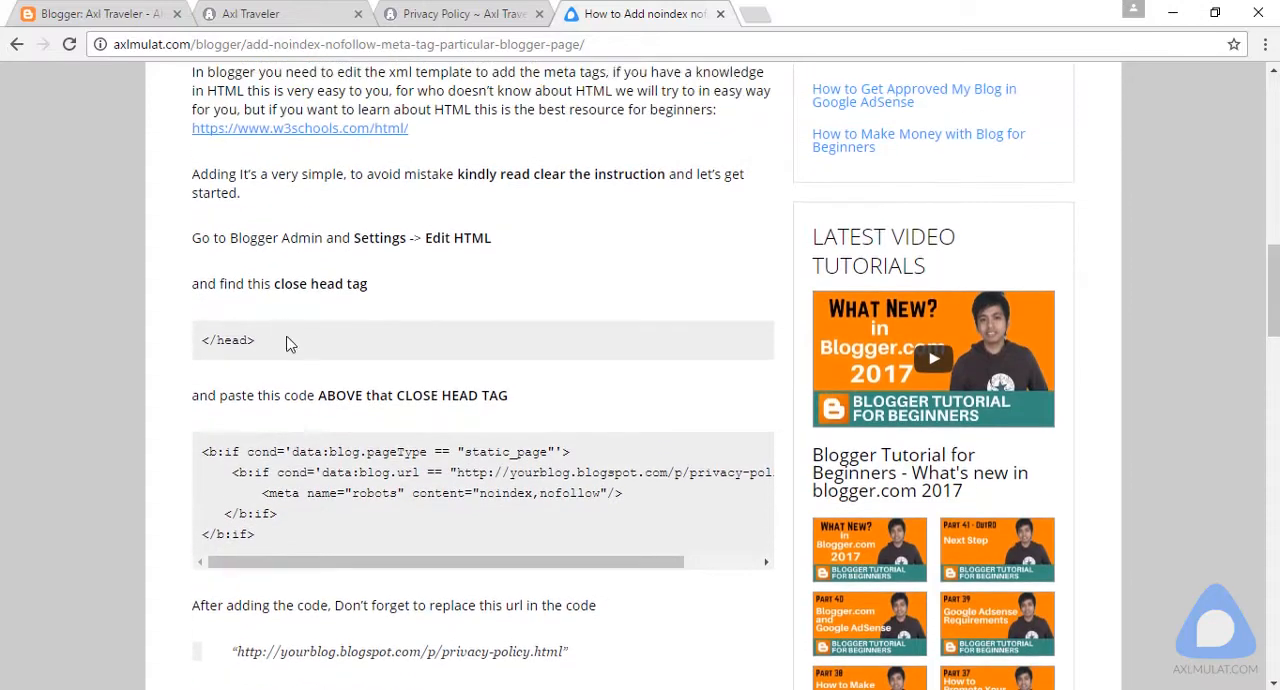
double_click(228, 340)
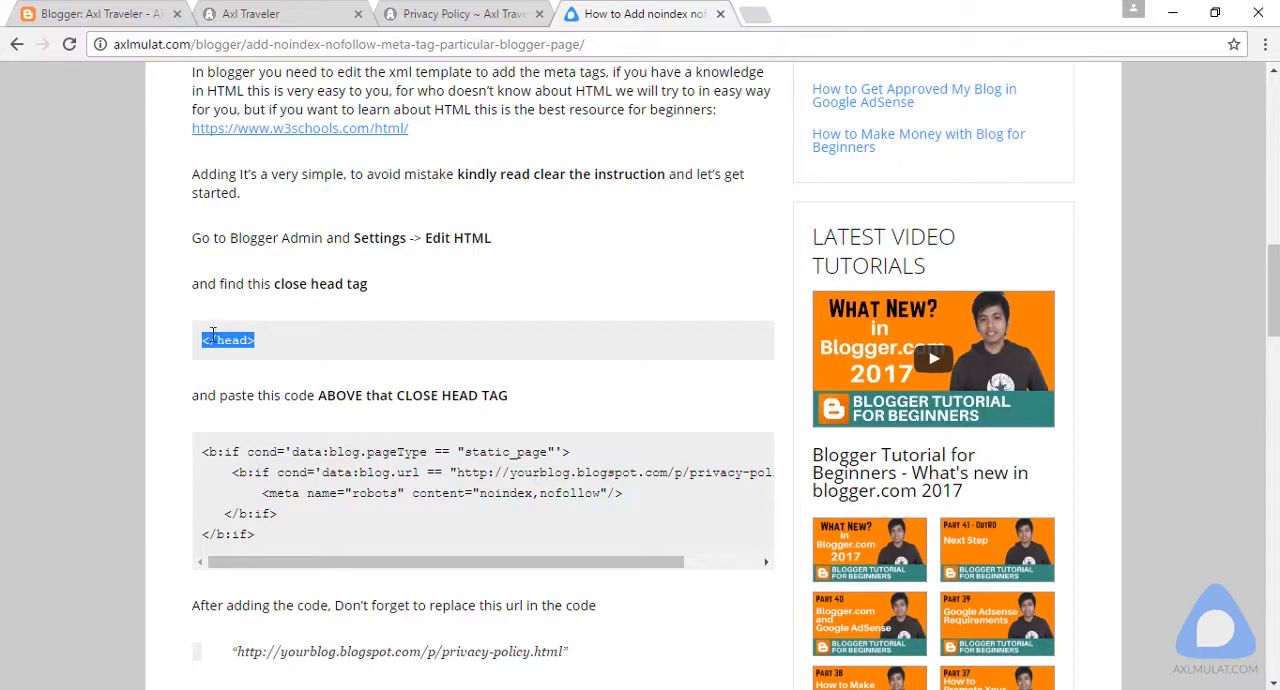
click(95, 13)
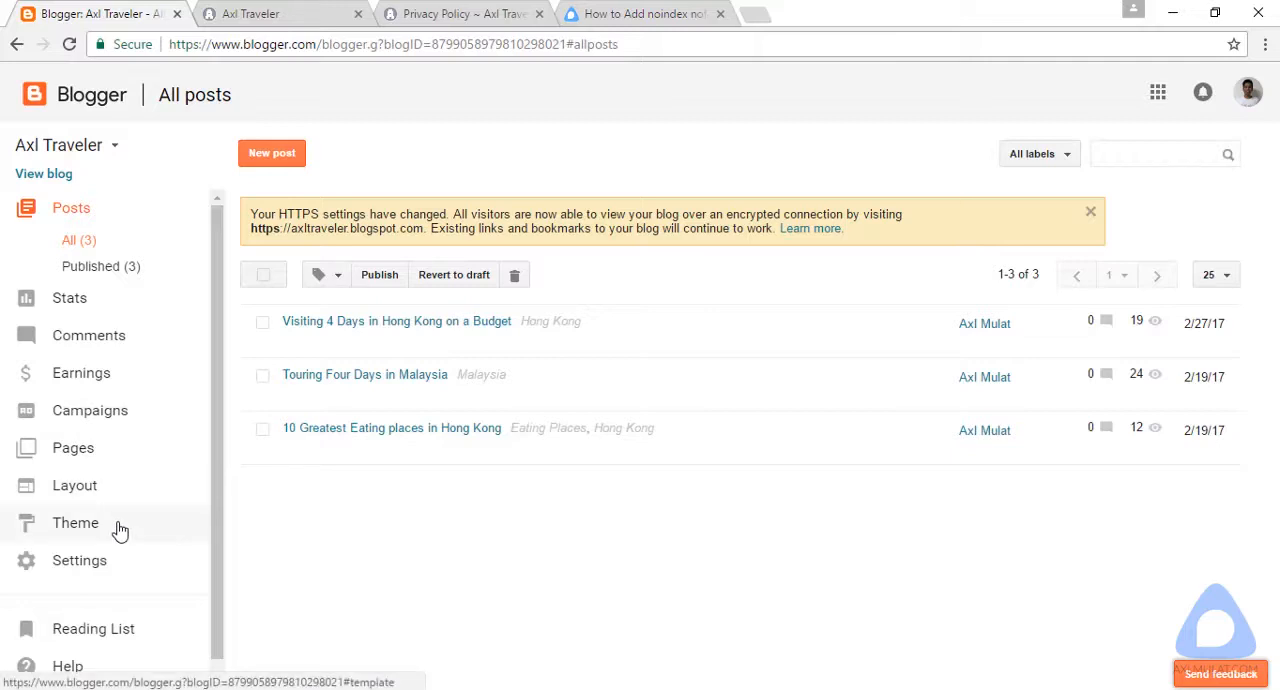
- Edit the Axl Traveler theme HTML and locate </head> with a search
click(75, 522)
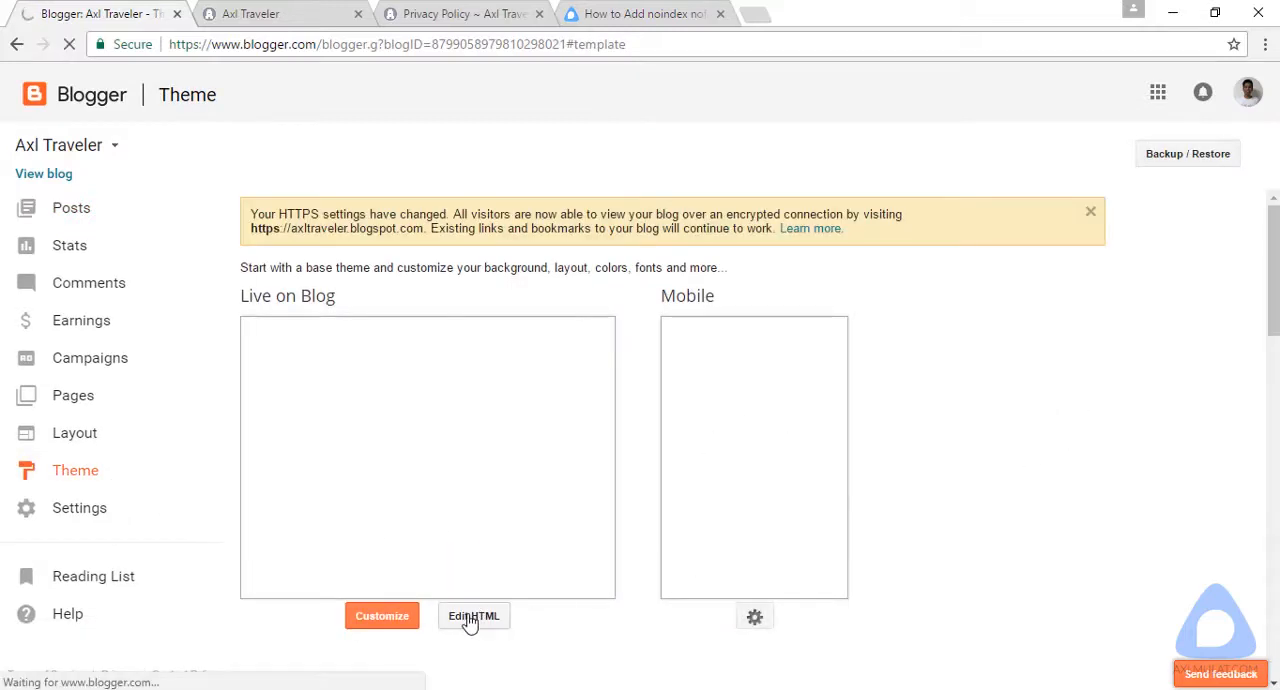
click(473, 615)
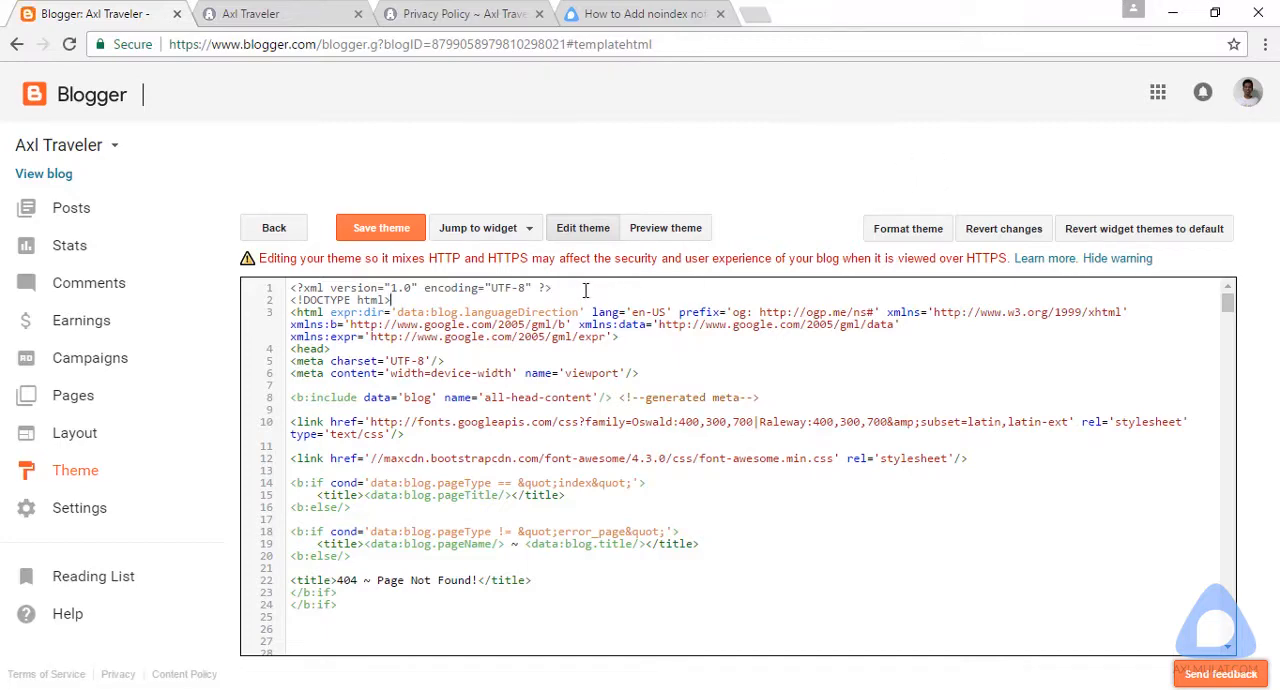
key(Ctrl+f)
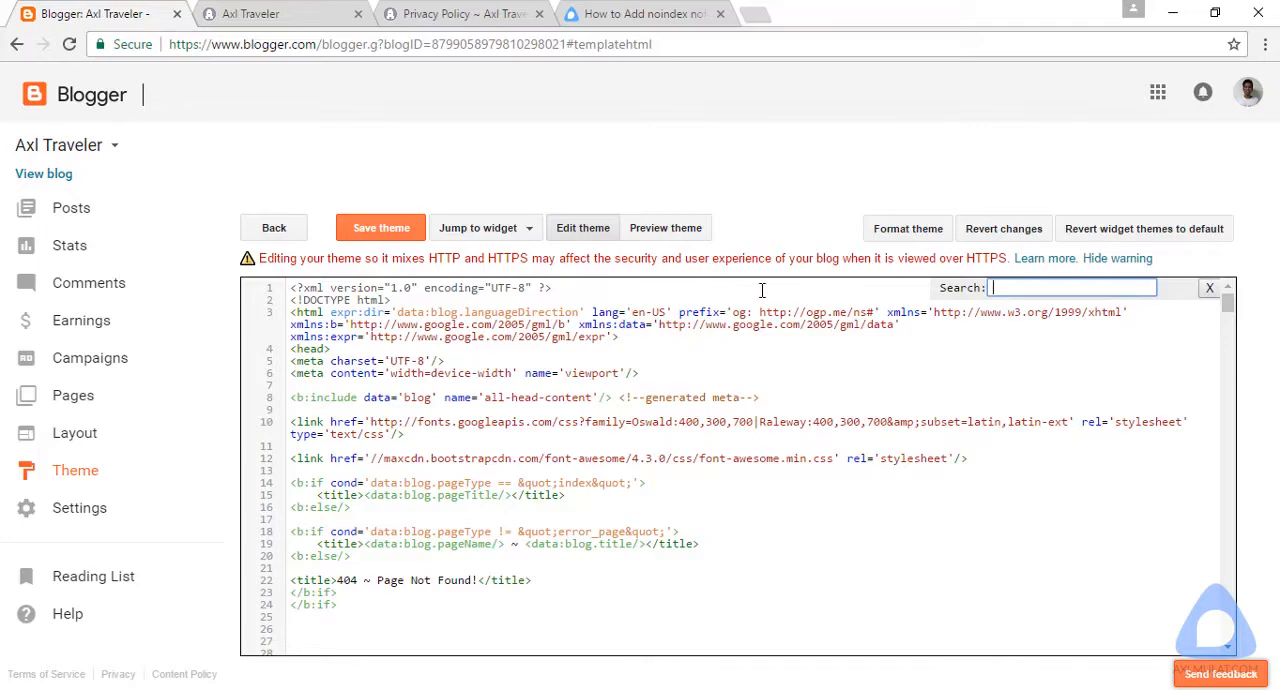
text(</head>)
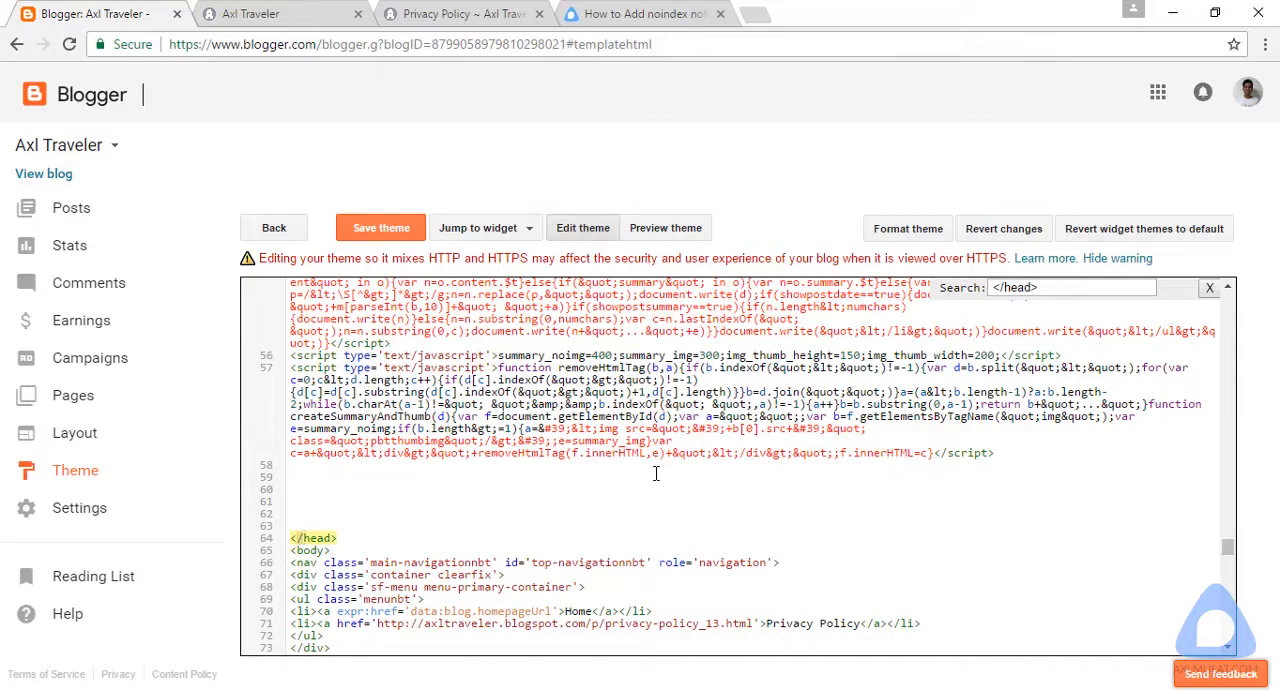
- Insert the noindex,nofollow b:if condition above </head> and replace its placeholder URL with the privacy-policy_13 address
click(640, 13)
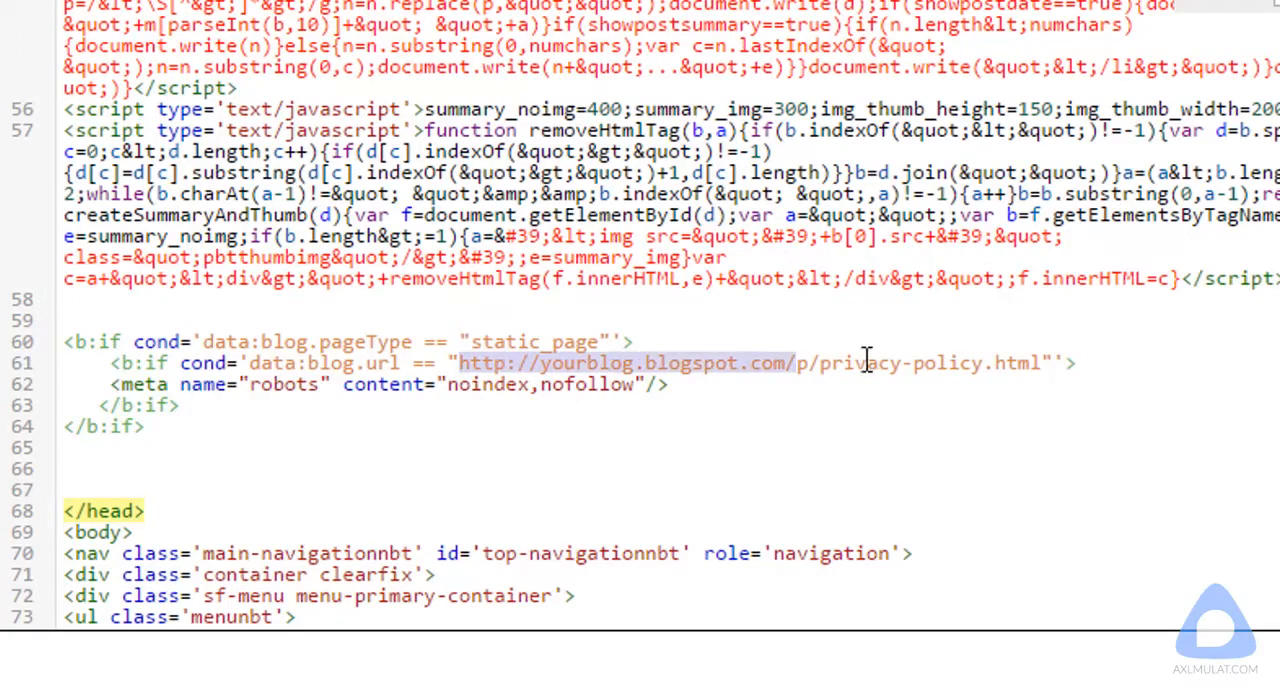
drag(793, 363, 1040, 363)
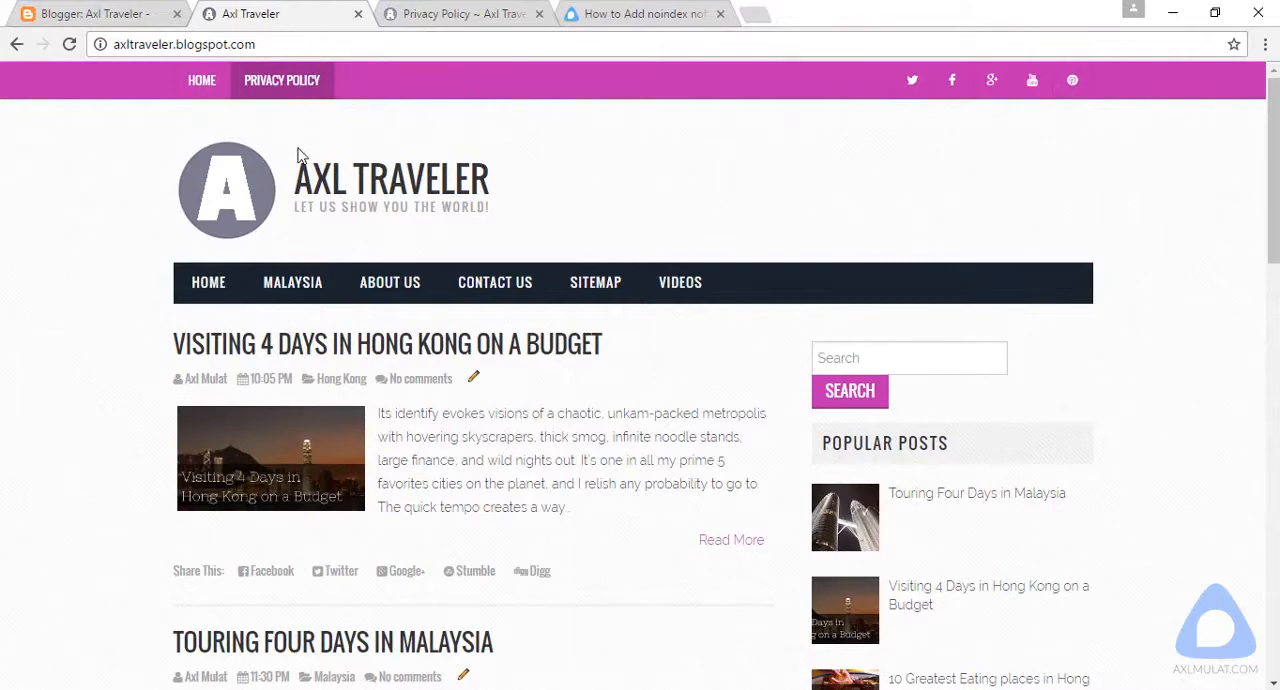
click(450, 14)
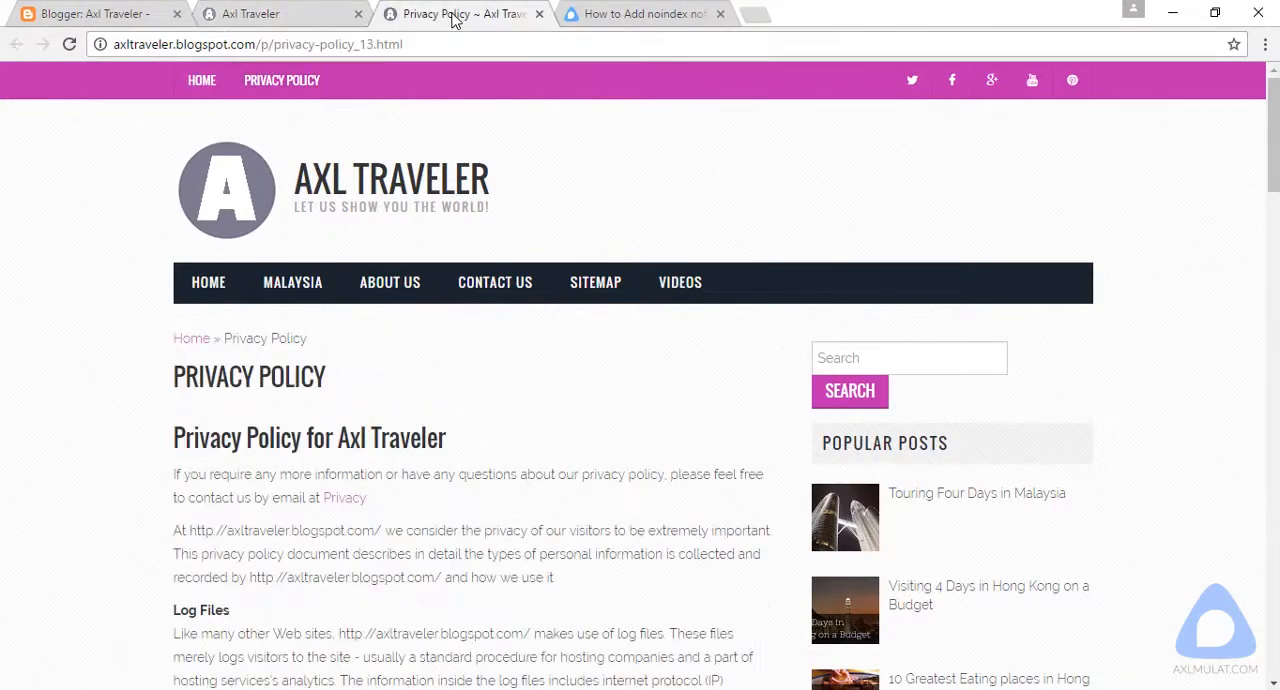
click(250, 44)
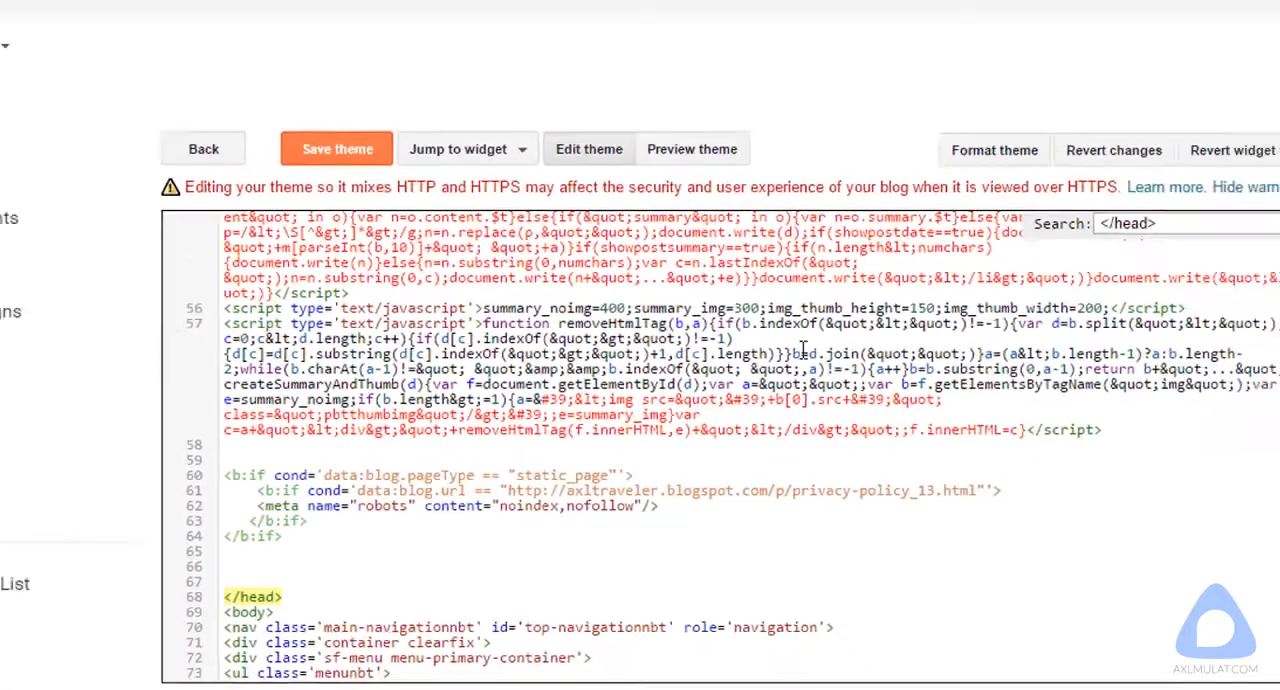
click(336, 148)
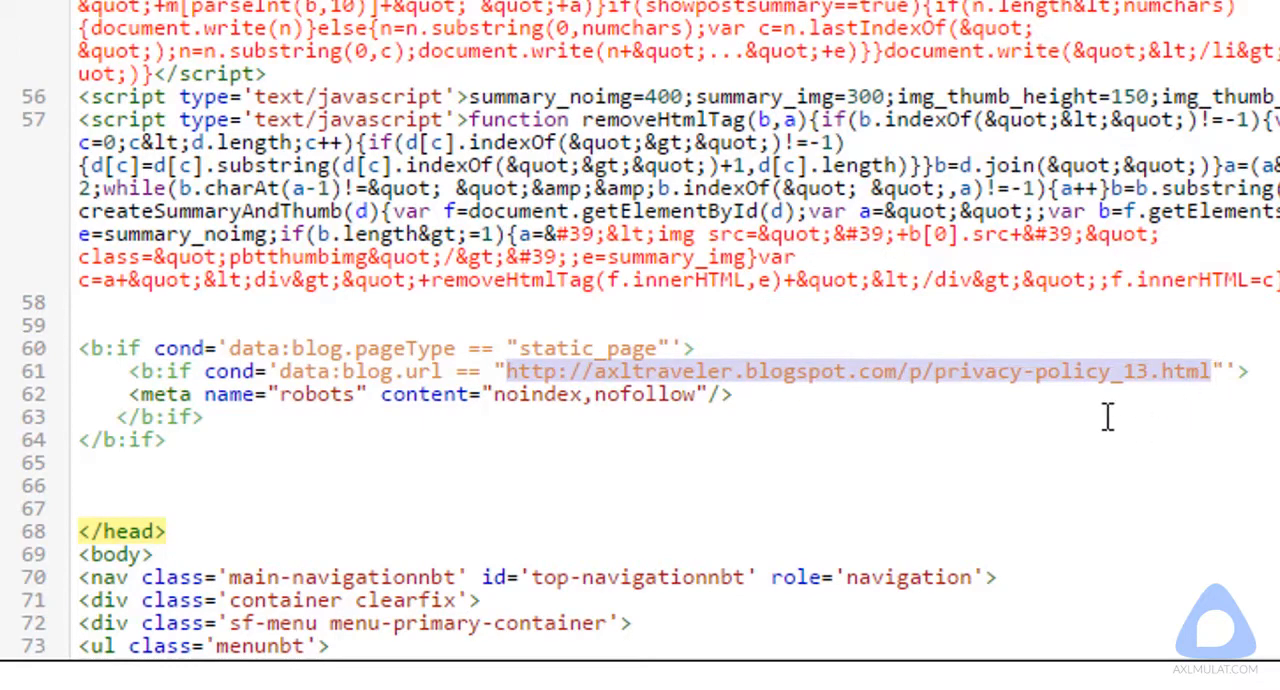
mouse_move(180, 405)
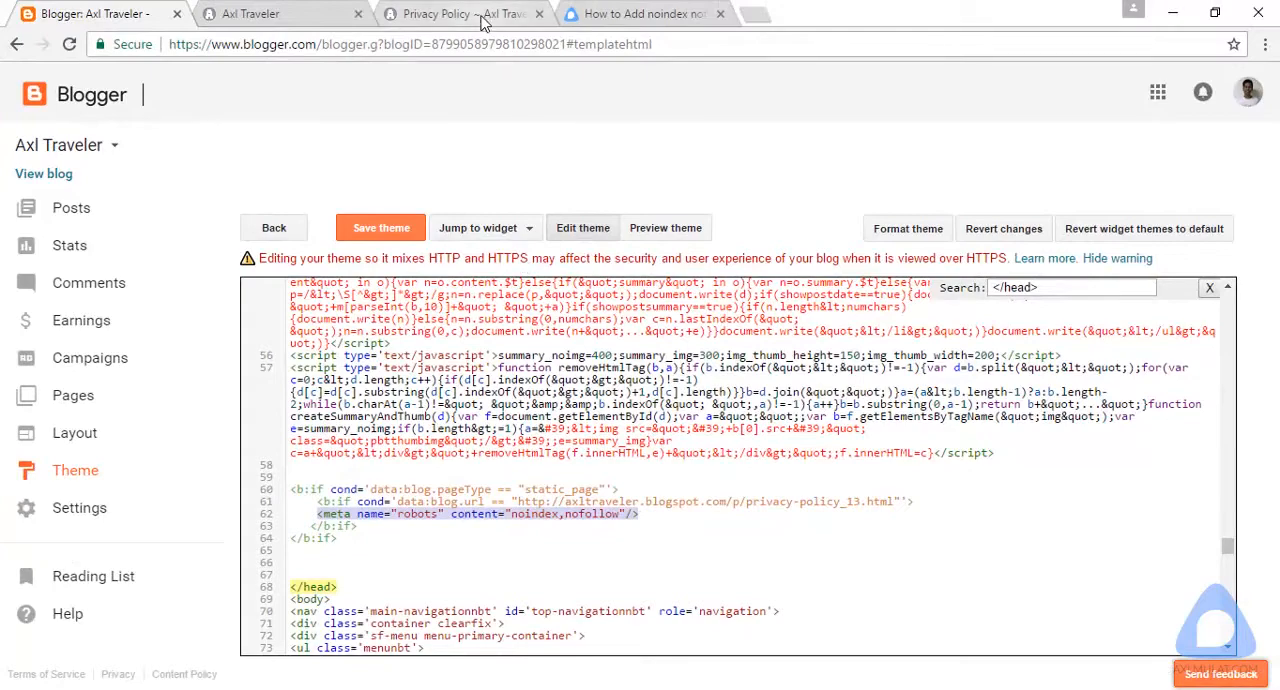
- View the privacy policy page's source and find the noindex,nofollow robots meta tag by searching 'noi'
click(463, 14)
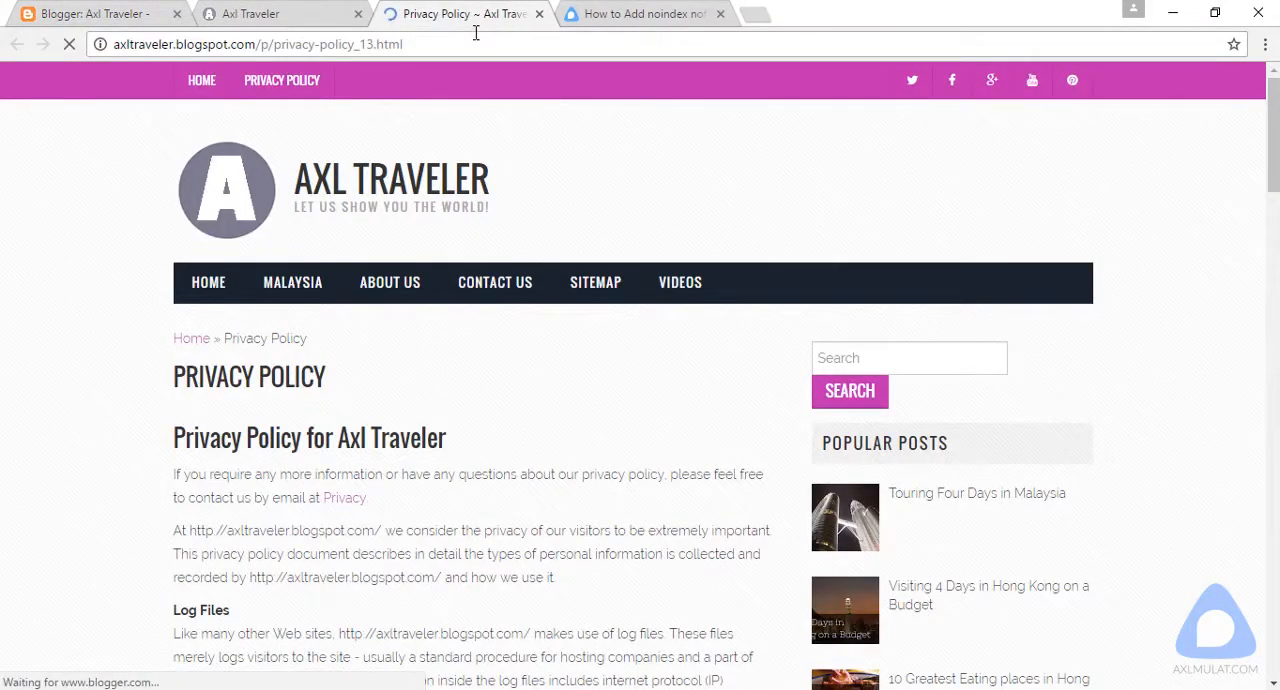
right_click(88, 258)
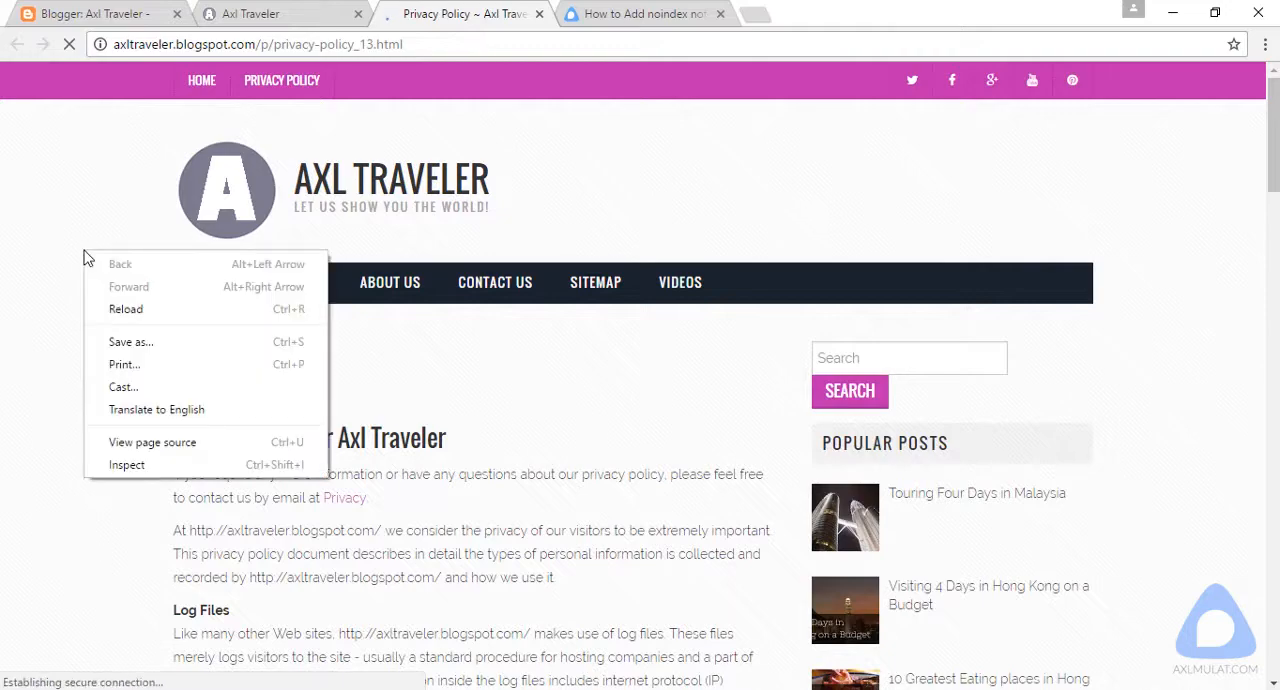
click(152, 442)
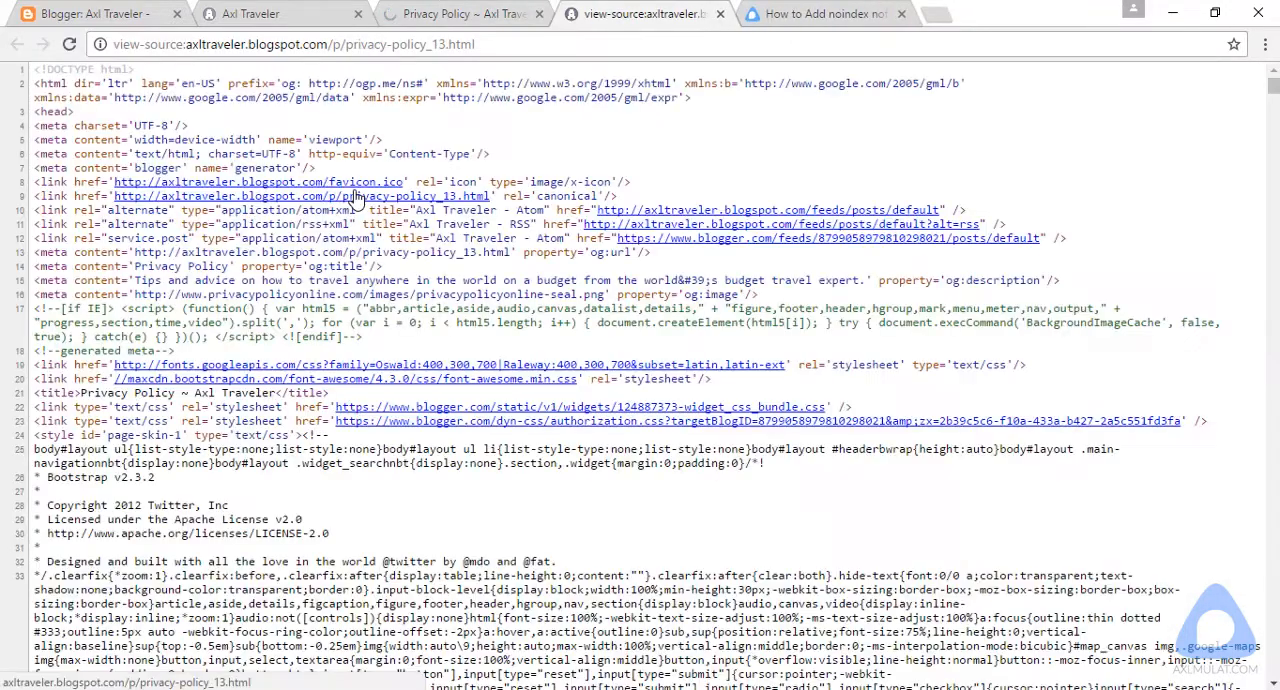
text(SLIDER)
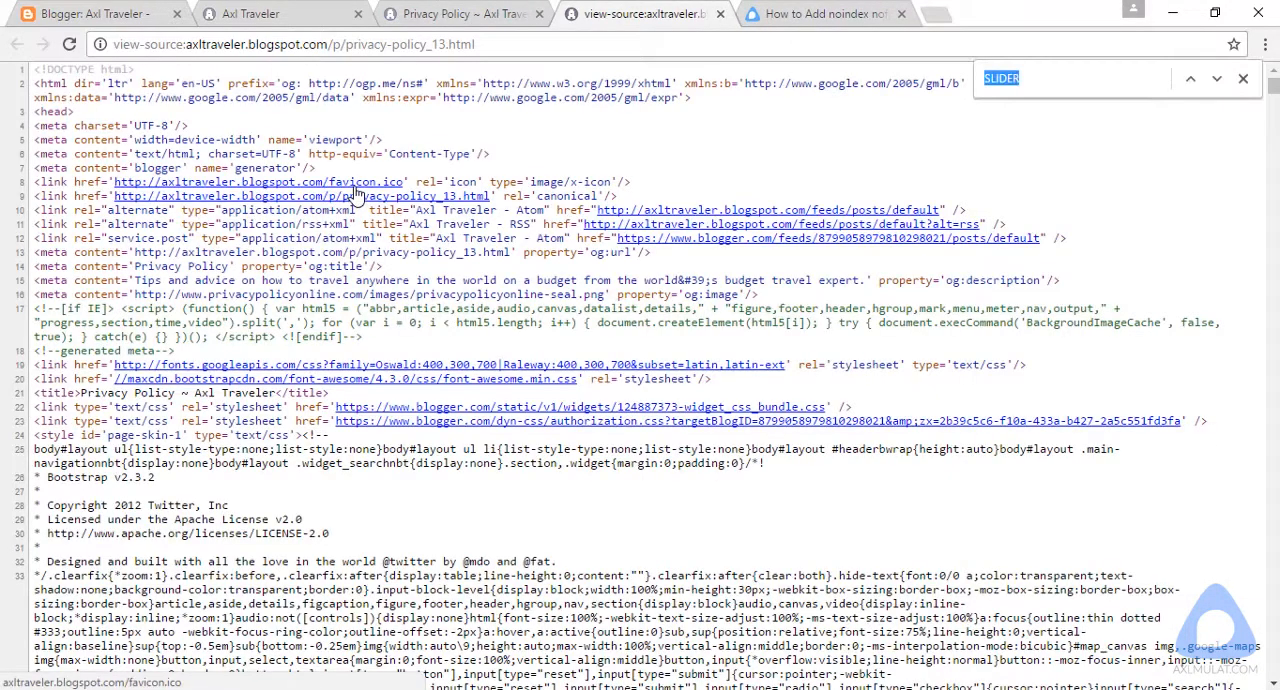
text(noi)
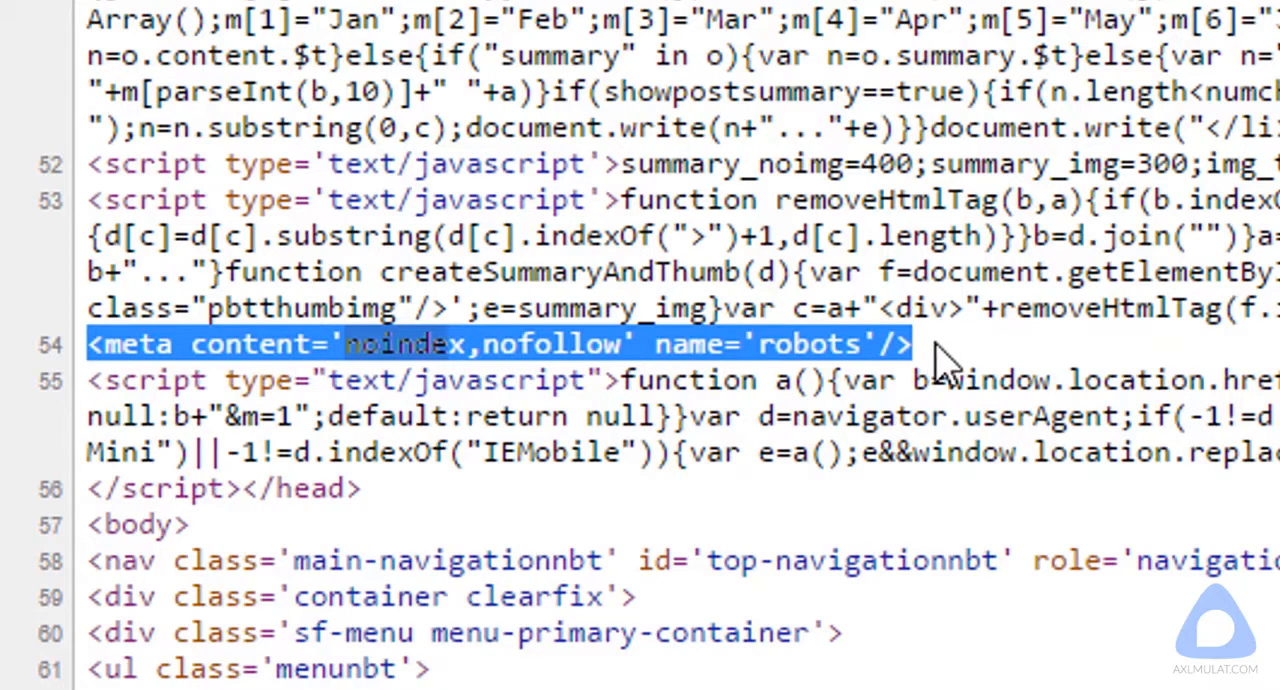
mouse_move(1020, 260)
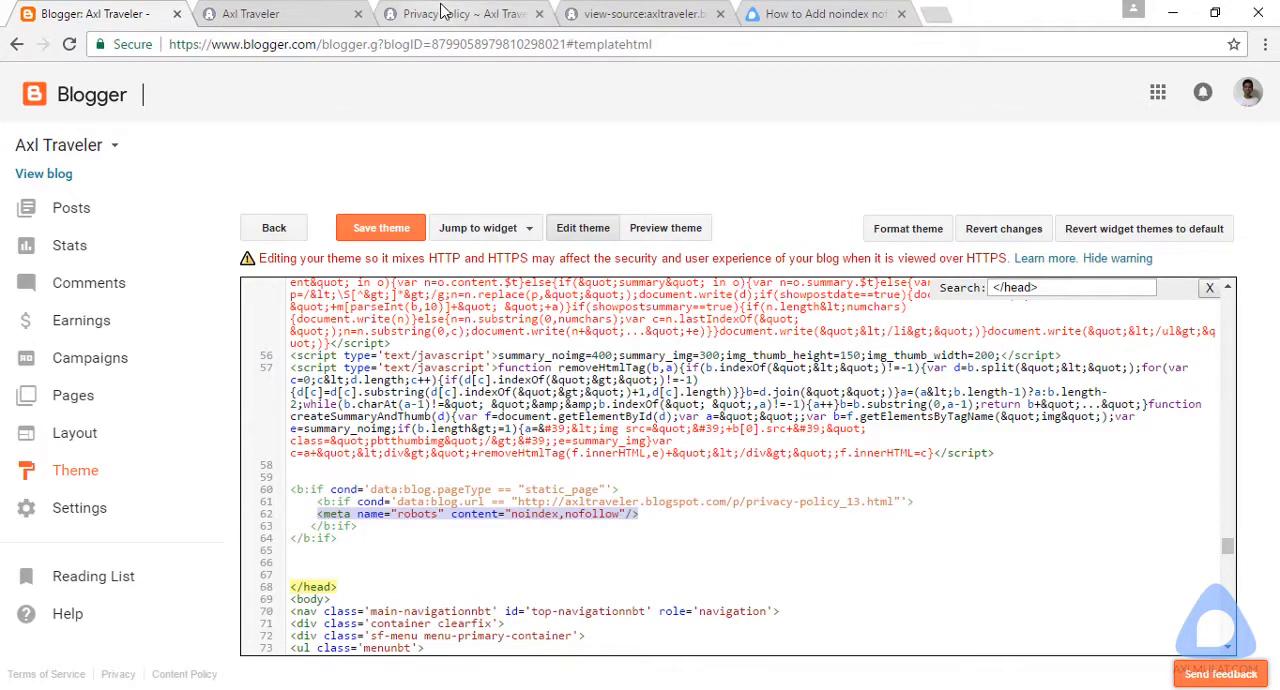
- Open the blog's Sitemap page in its own tab and return to the noindex tutorial code
click(460, 14)
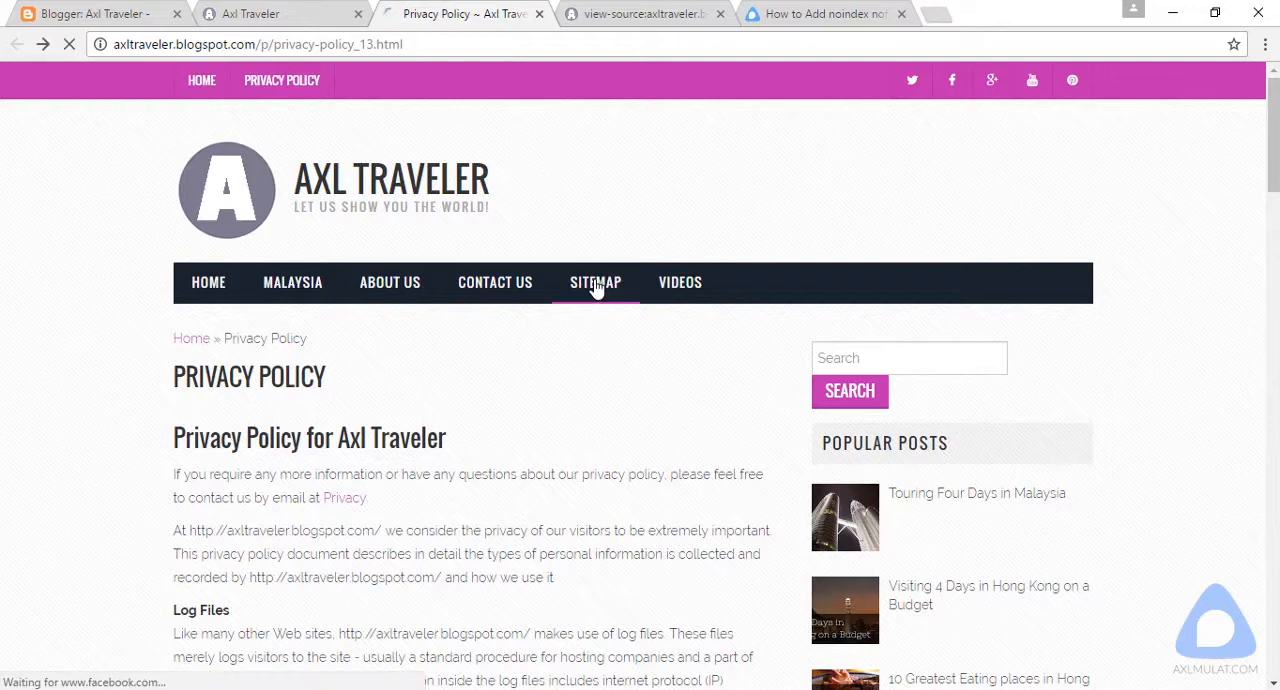
click(595, 282)
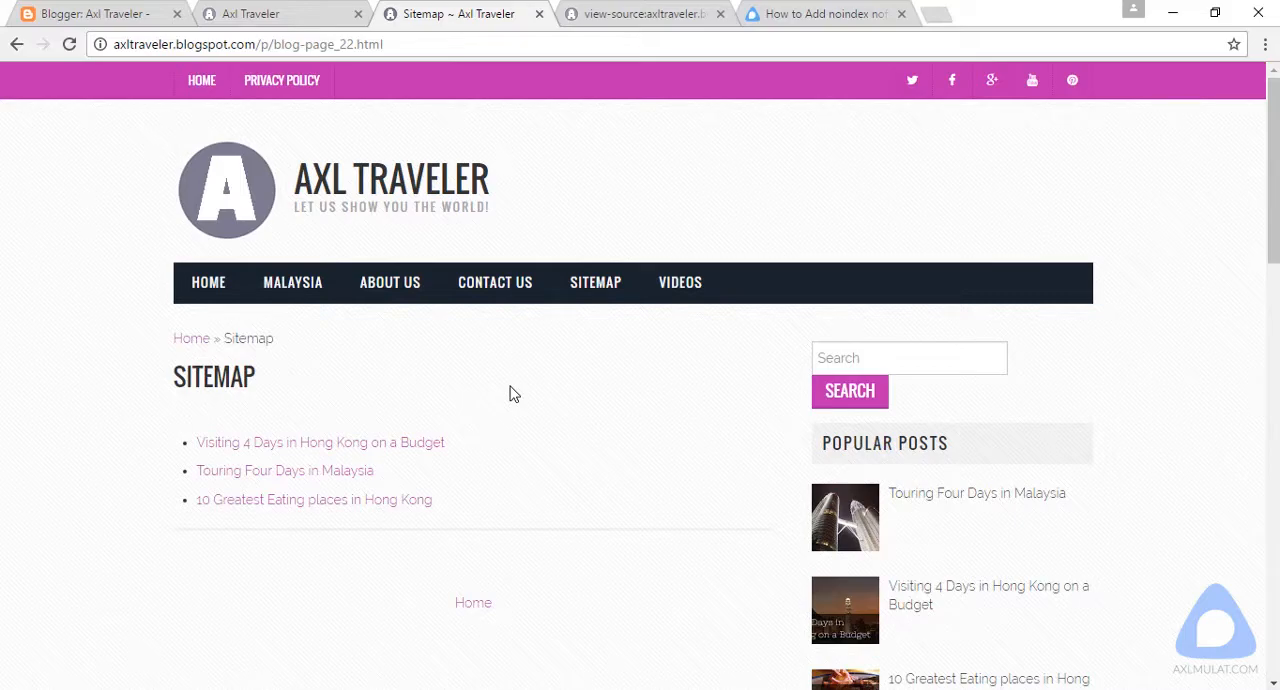
click(820, 13)
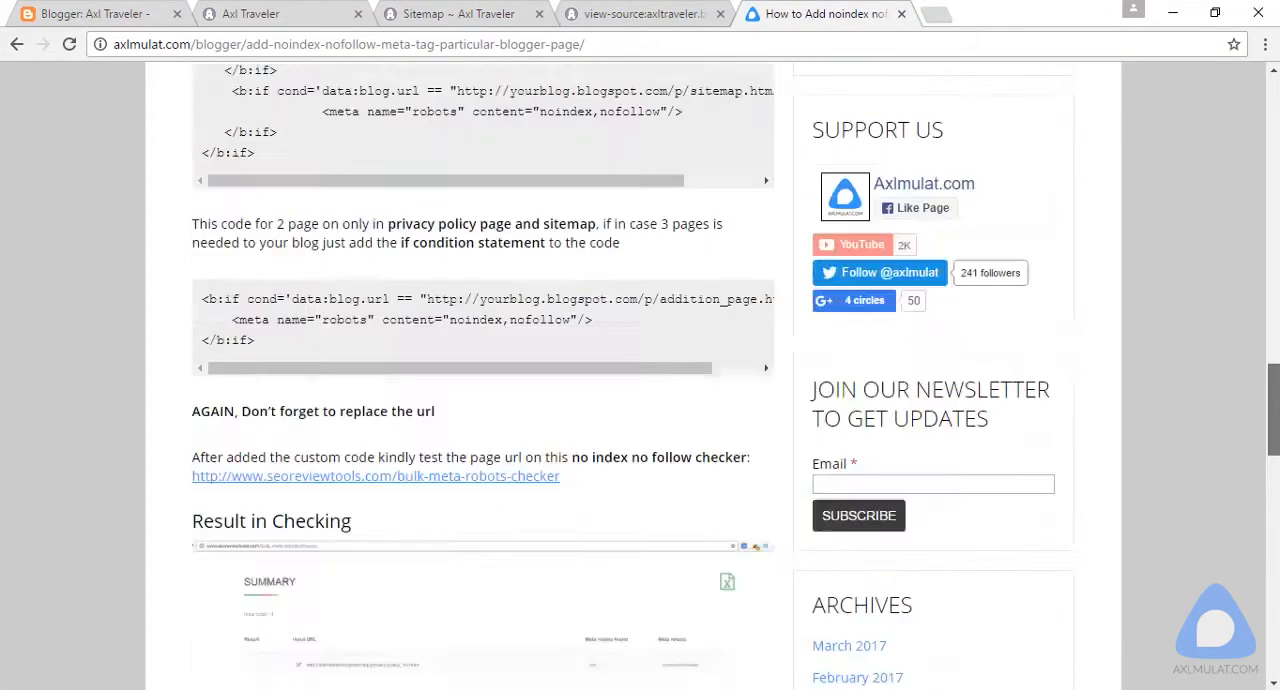
scroll(down, 3)
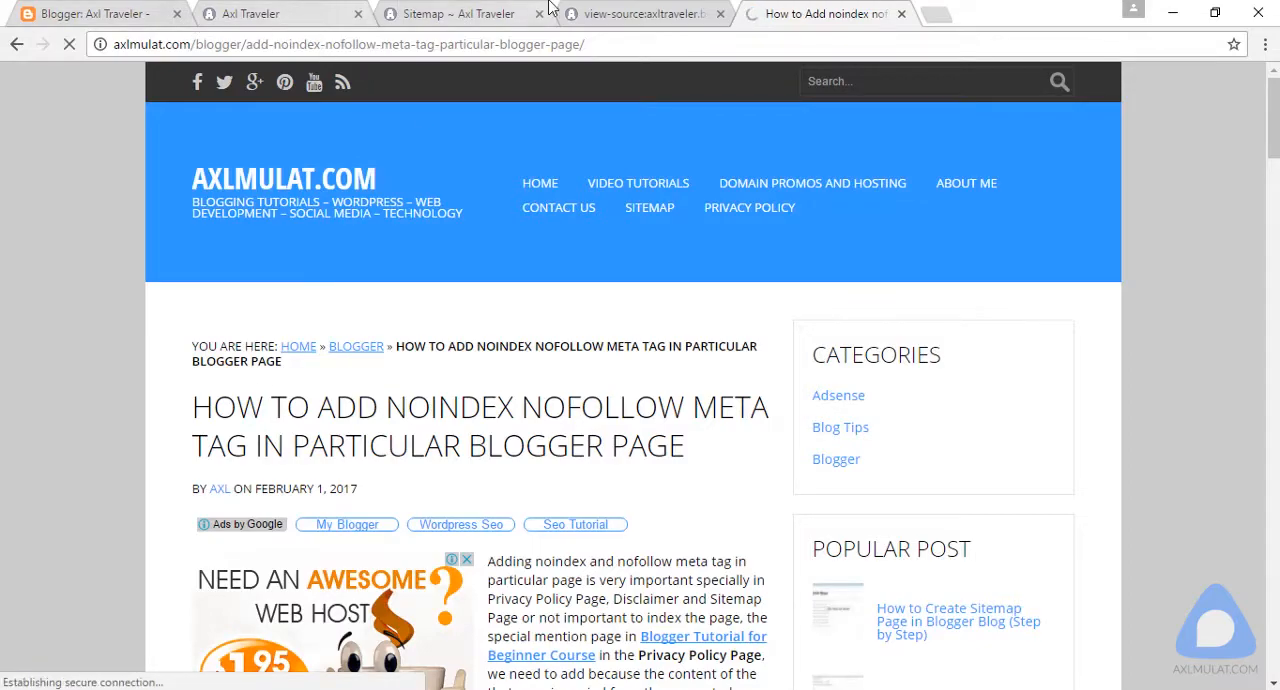
- Add a second noindex,nofollow condition for the sitemap's blog-page_22.html URL in the theme head
scroll(down, 3)
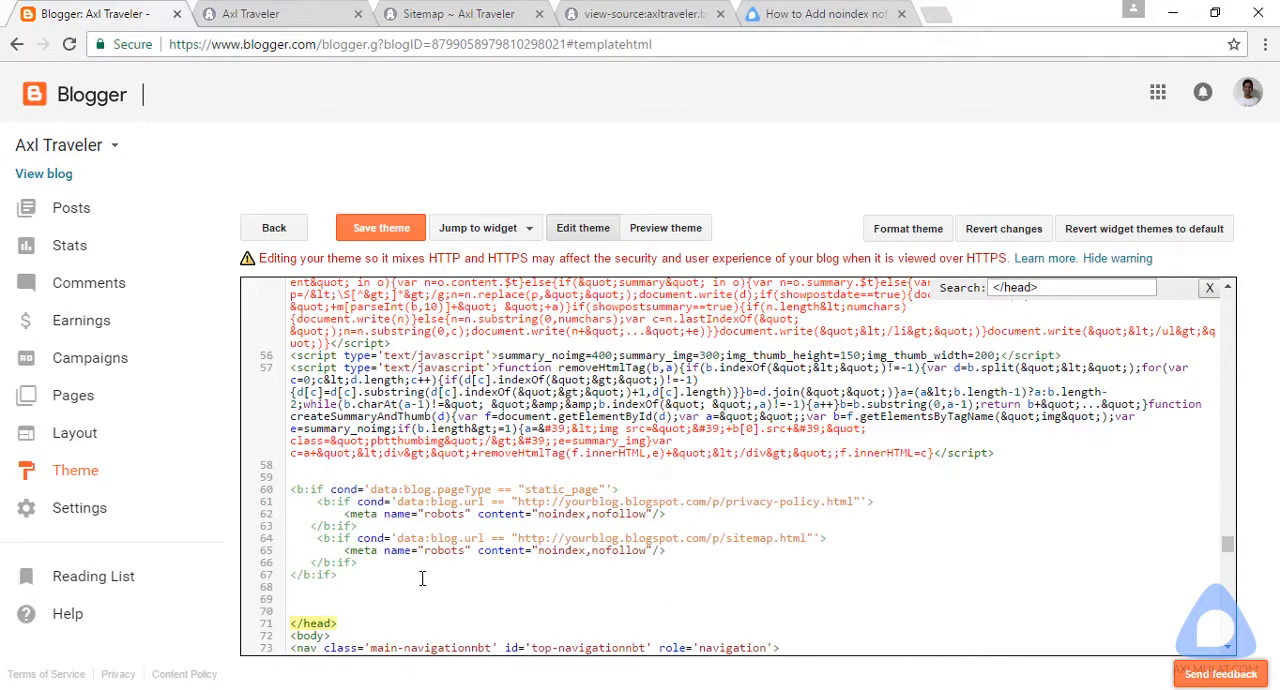
click(455, 13)
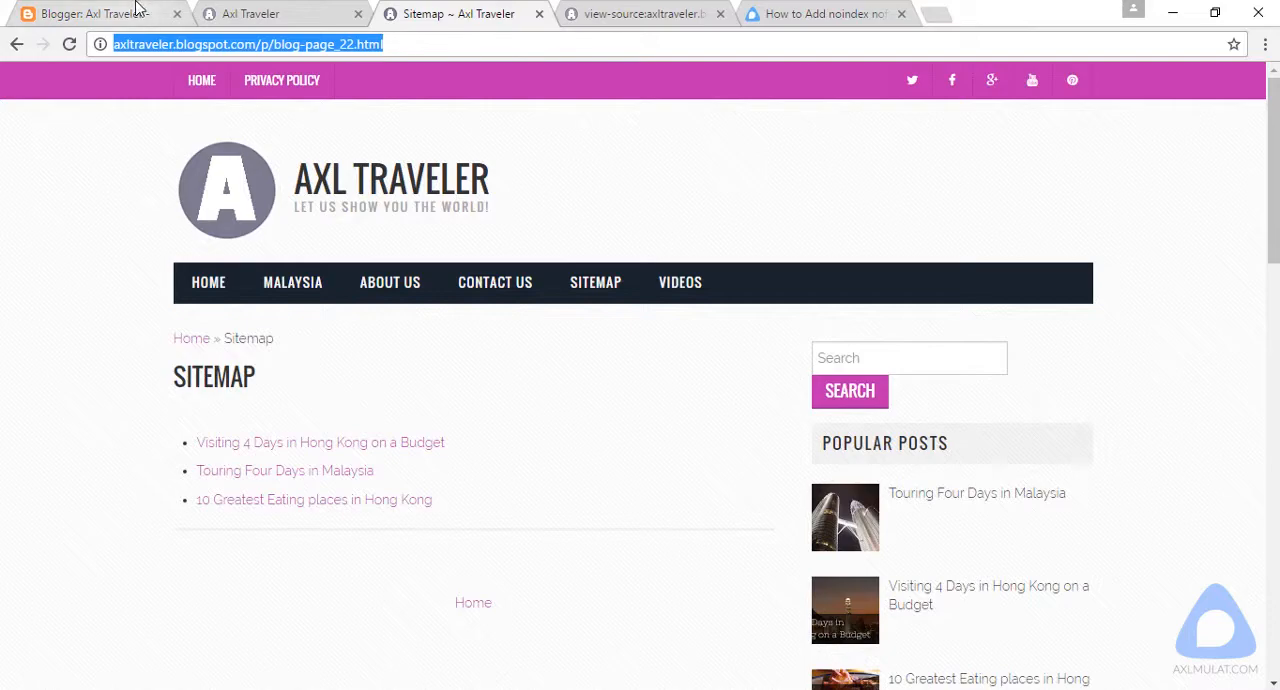
click(90, 13)
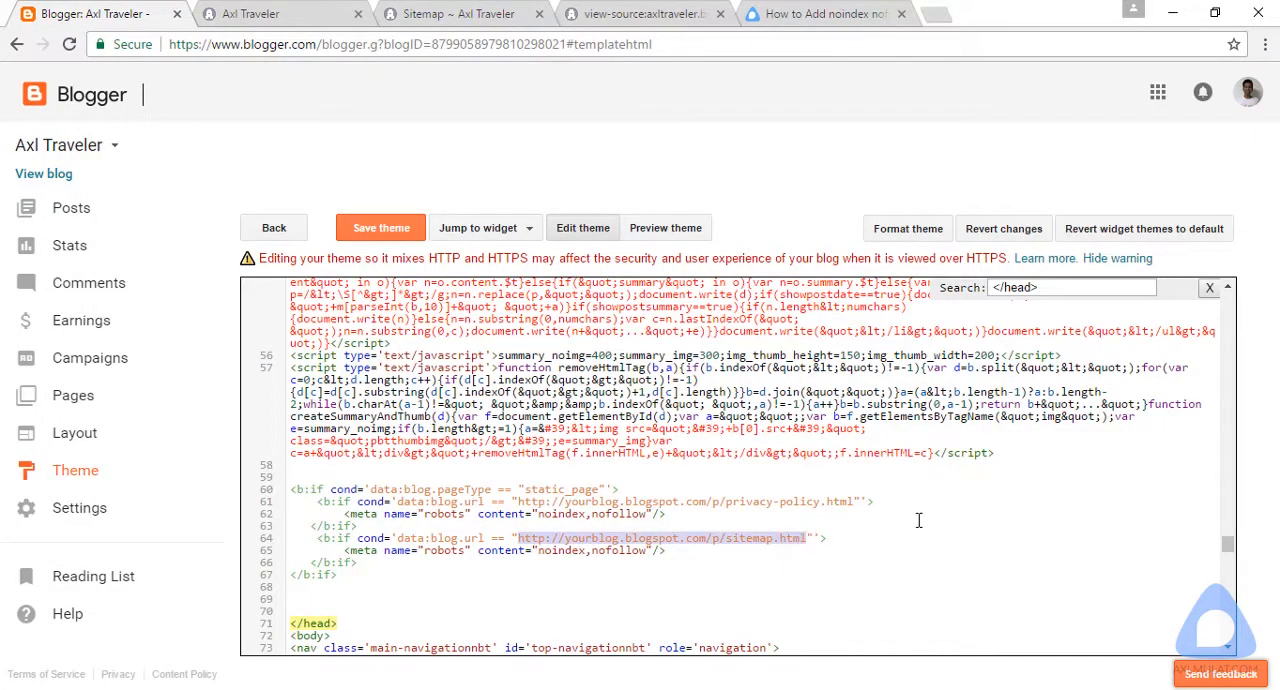
click(458, 13)
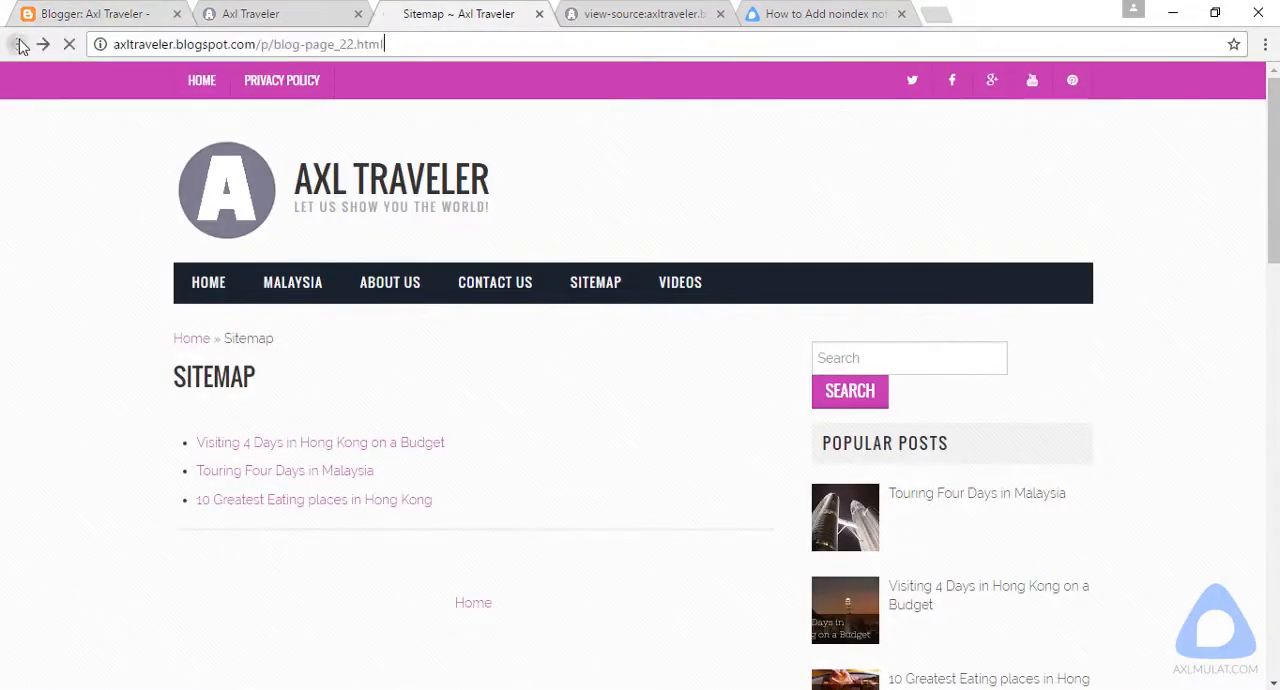
click(281, 80)
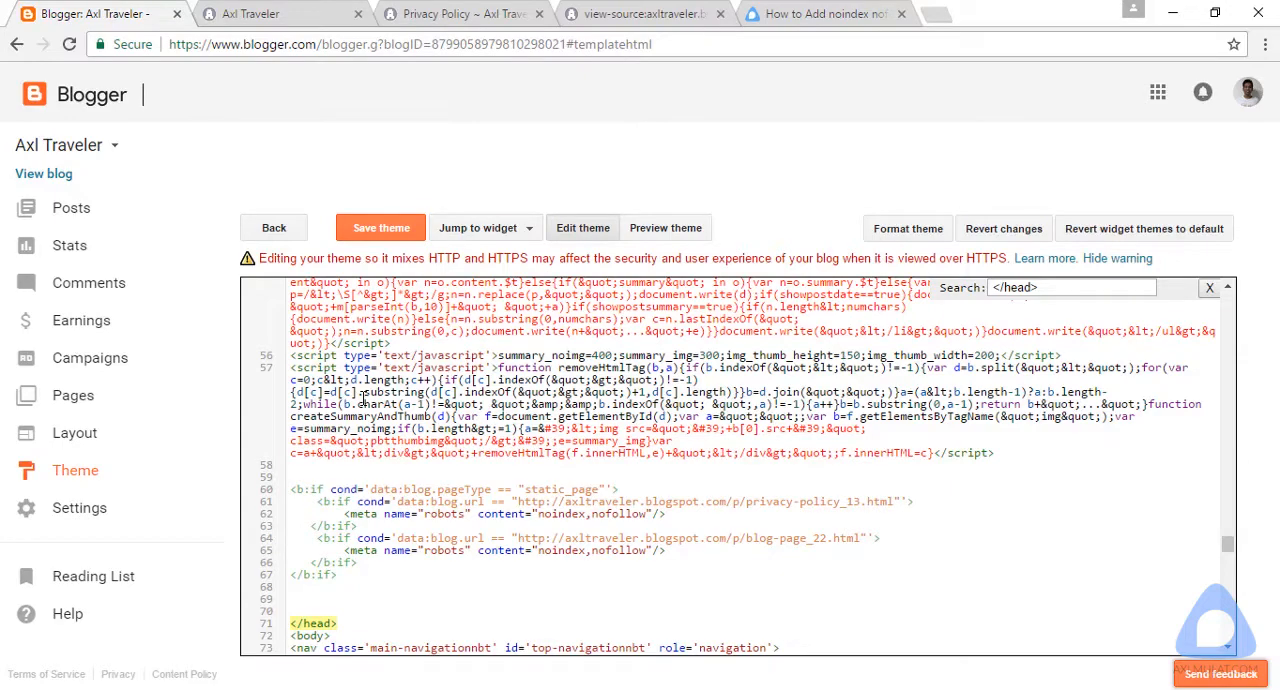
click(455, 13)
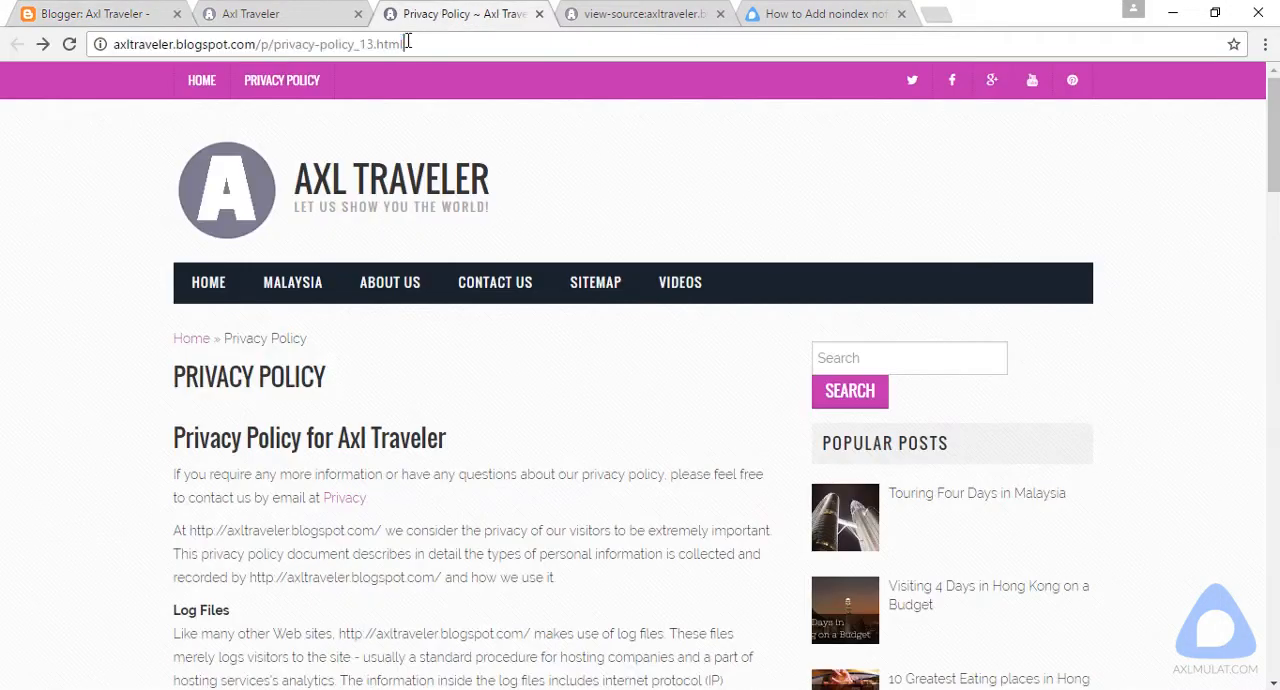
click(820, 14)
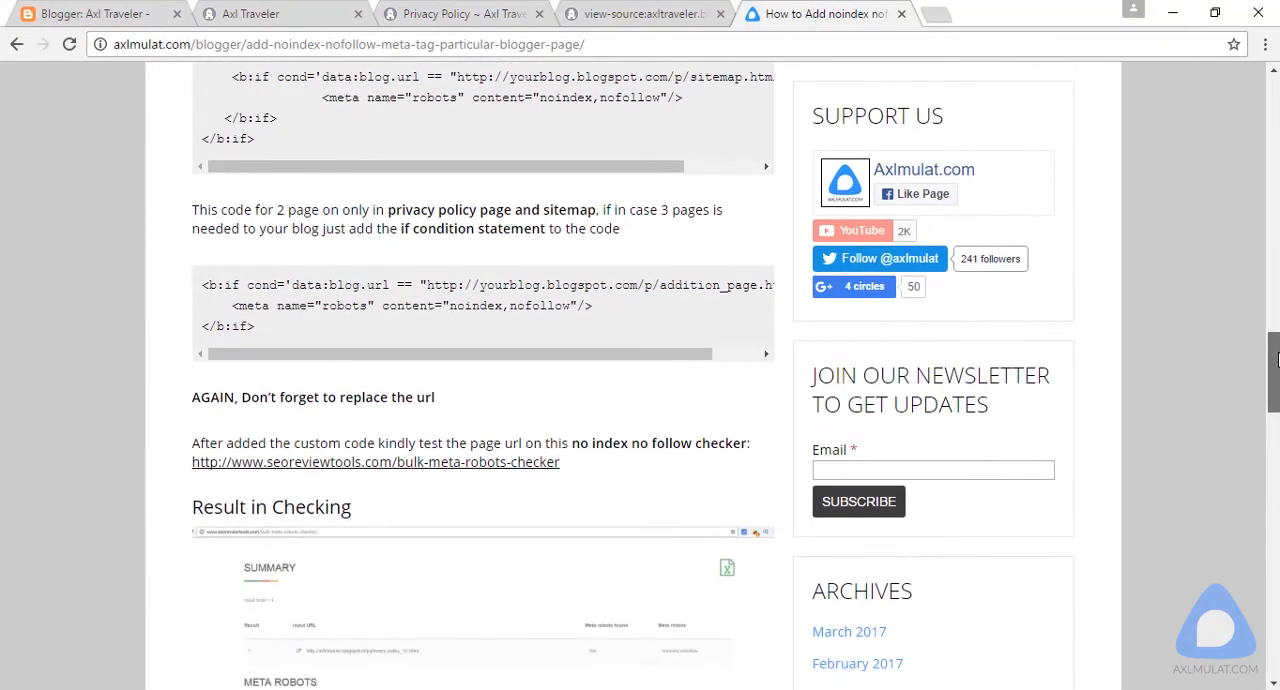
mouse_move(471, 477)
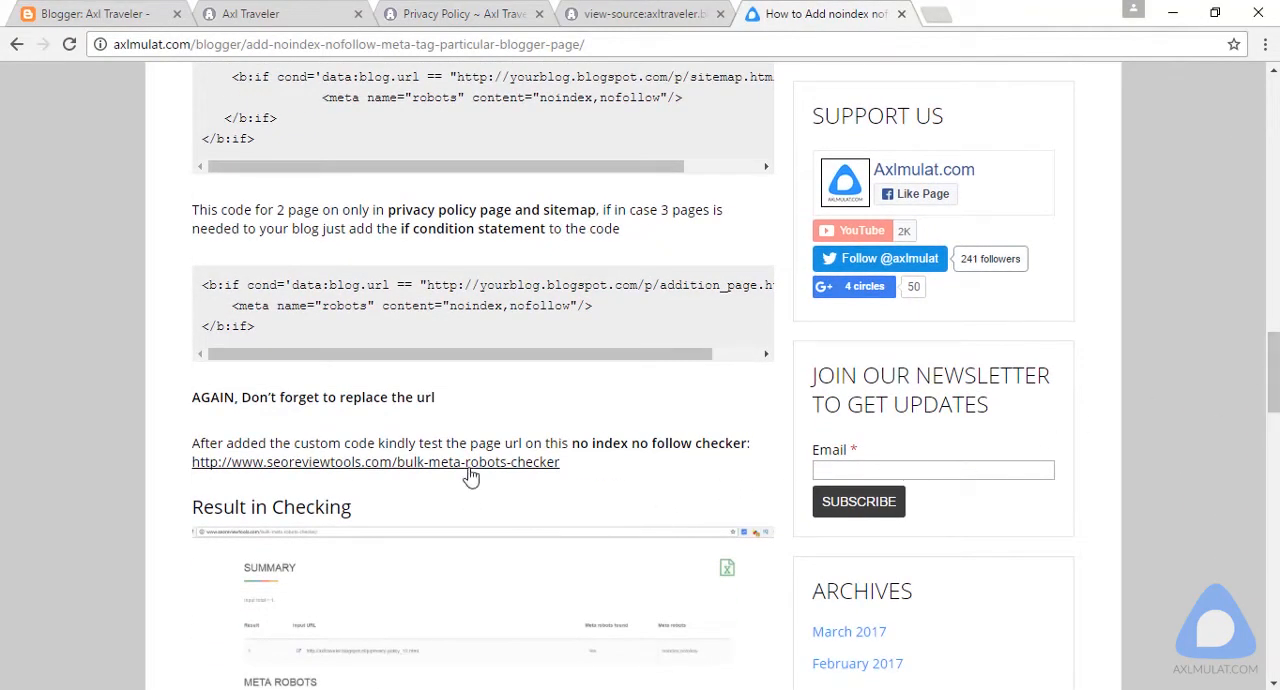
- Check privacy-policy_13.html in the bulk meta robots checker with captcha answer 64, getting noindex,nofollow
click(375, 461)
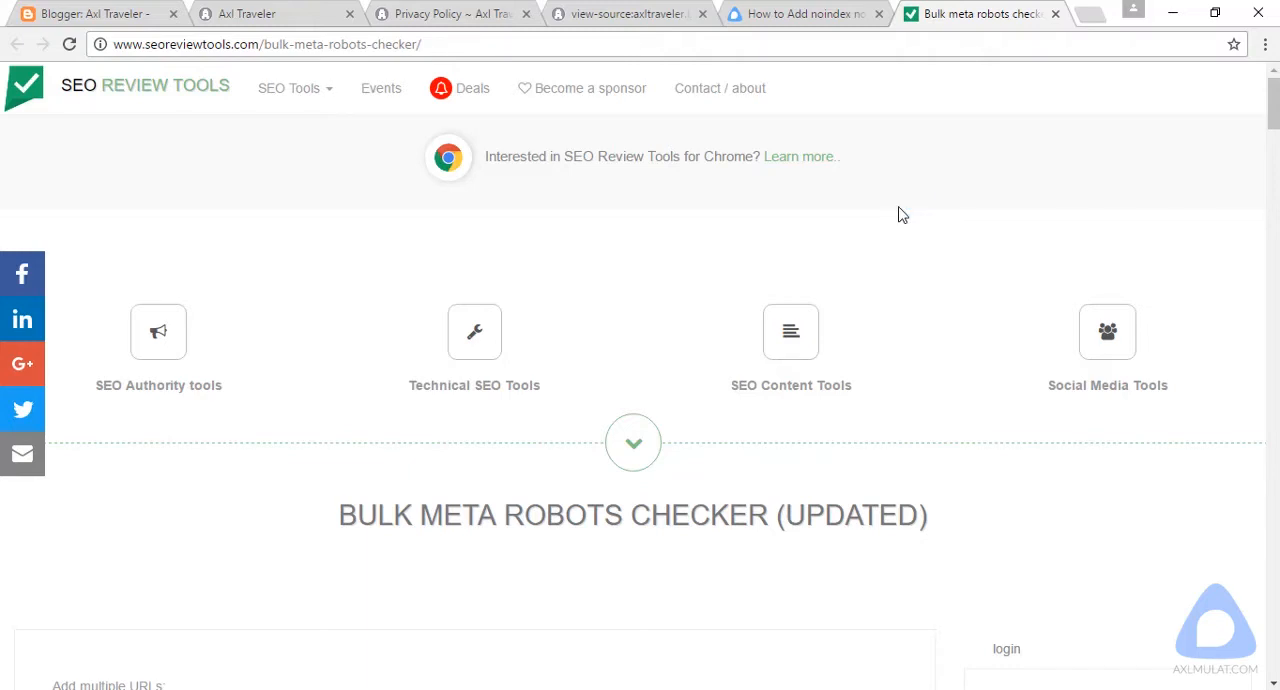
scroll(down, 3)
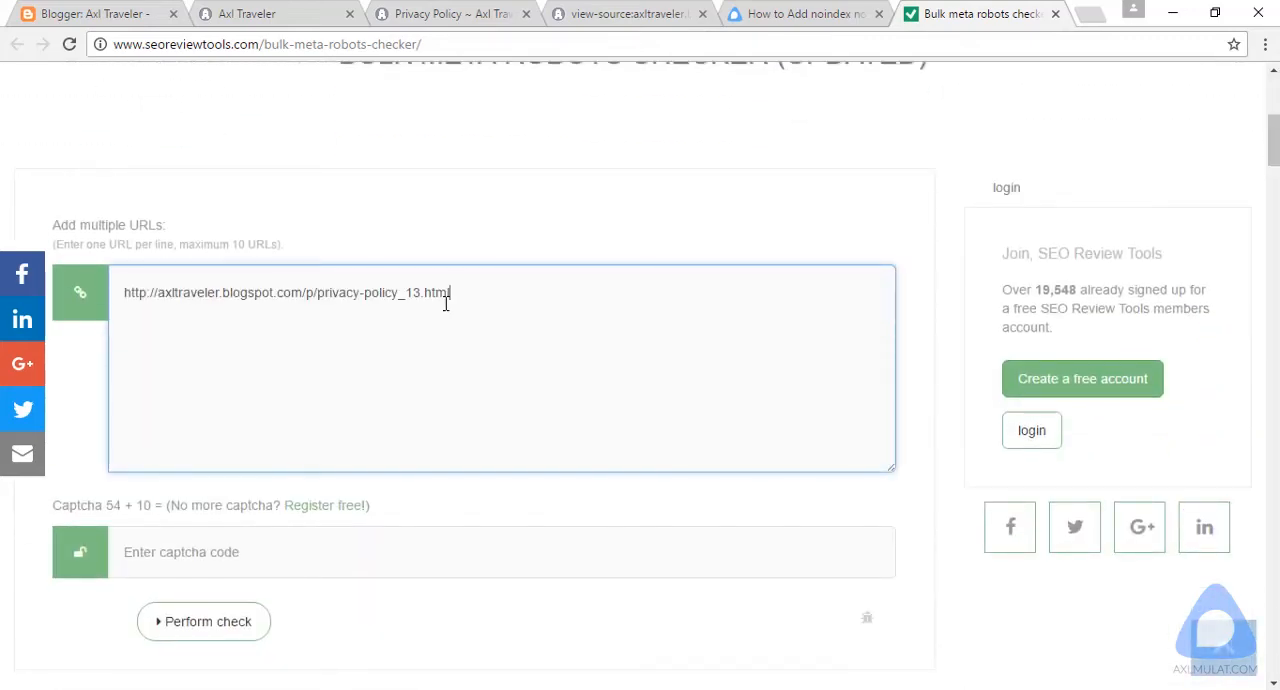
mouse_move(210, 551)
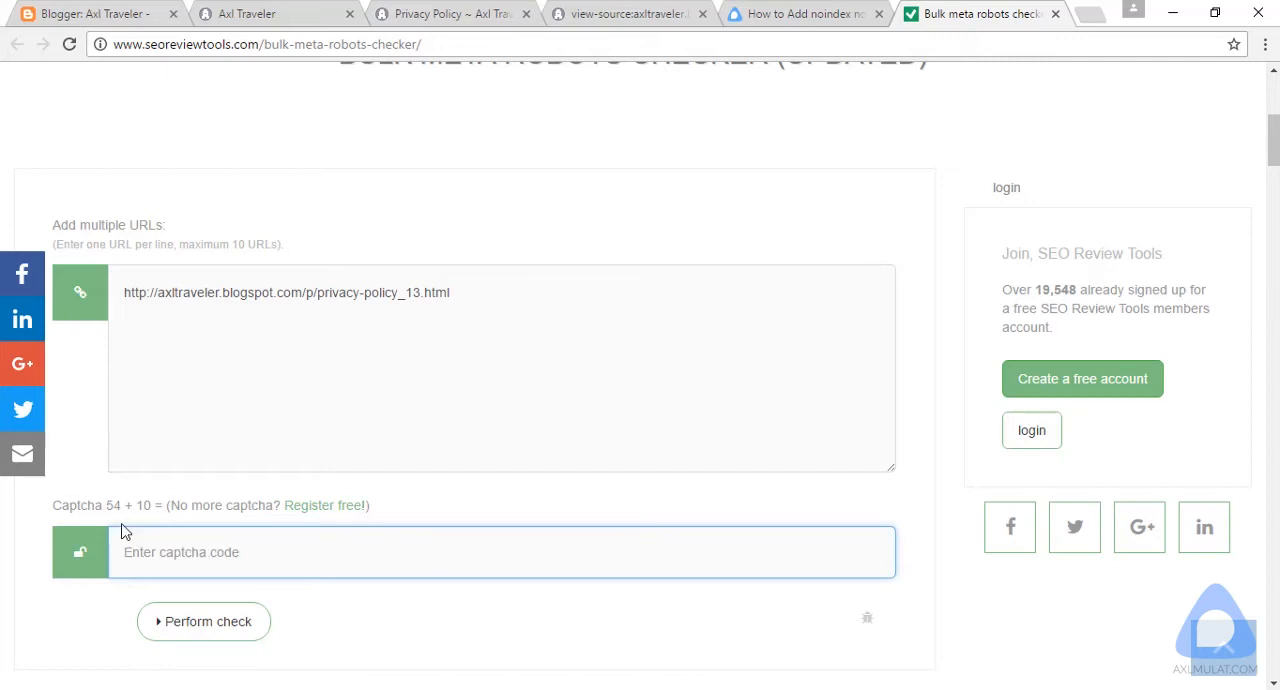
text(6)
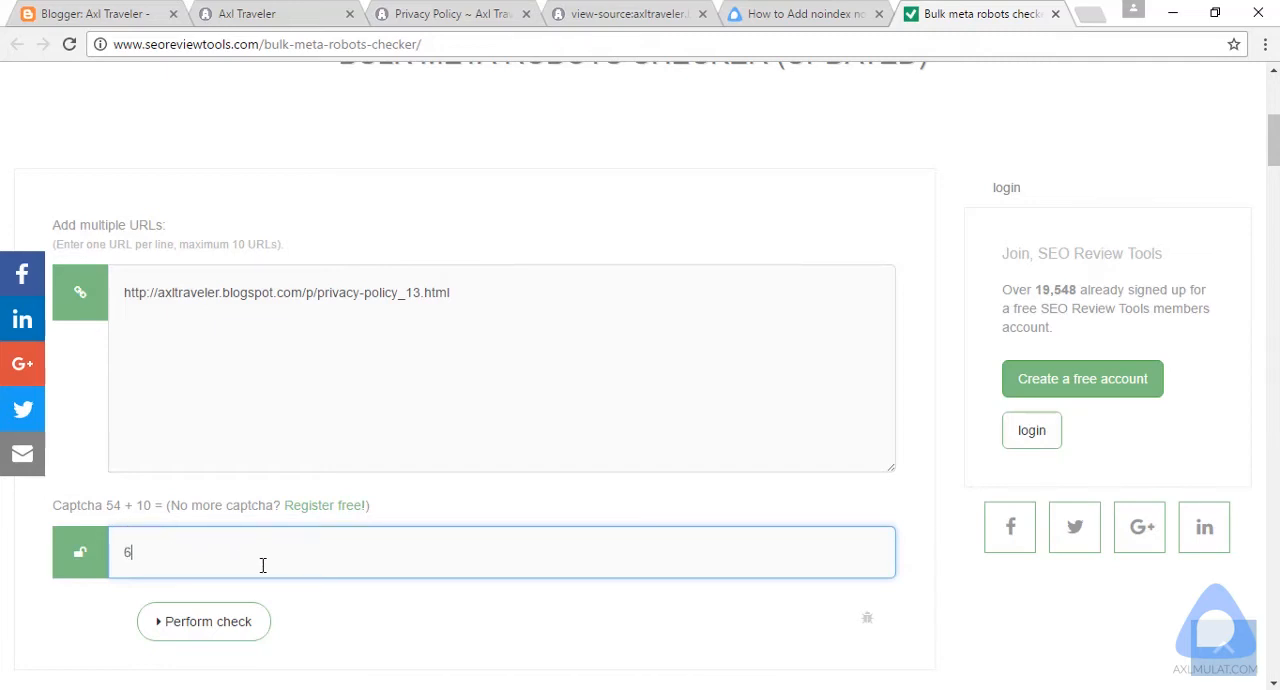
click(203, 621)
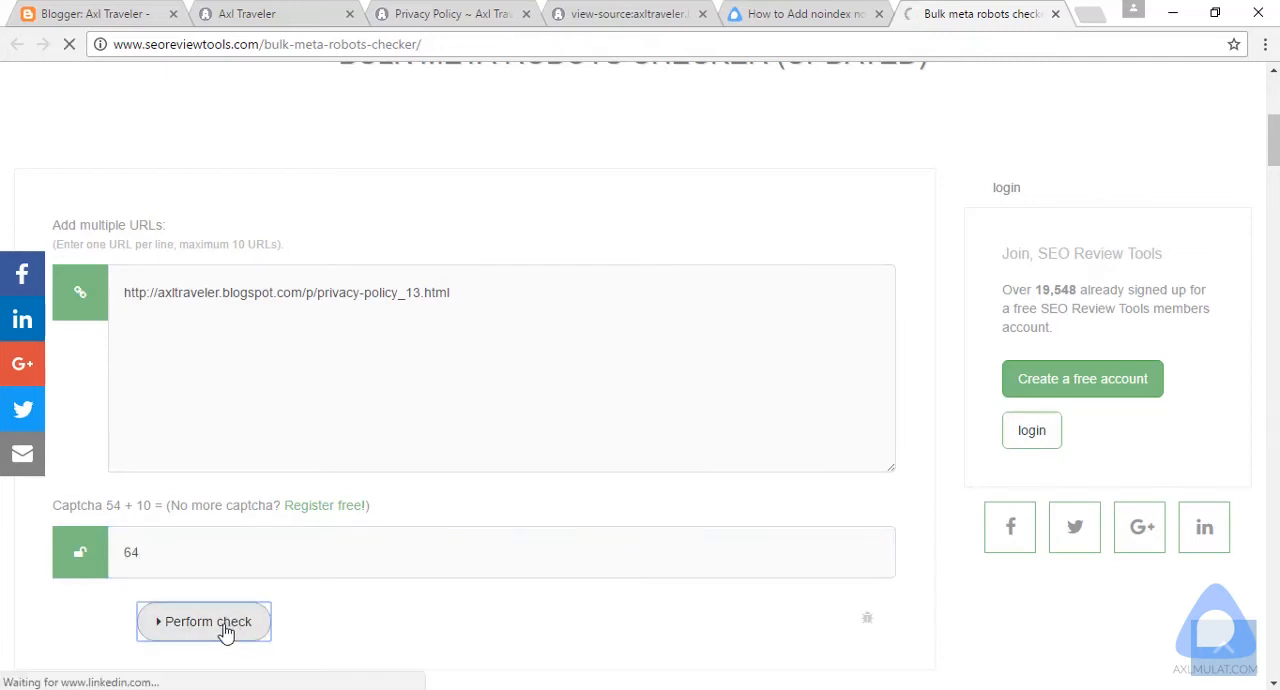
click(204, 621)
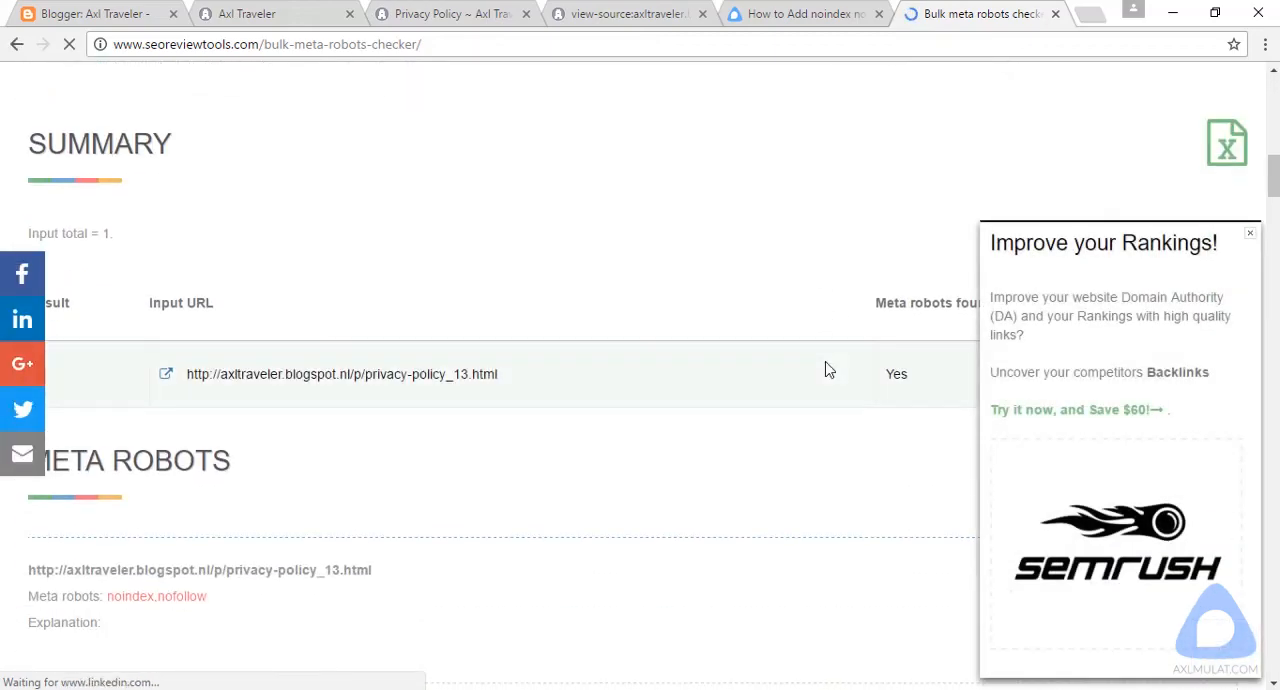